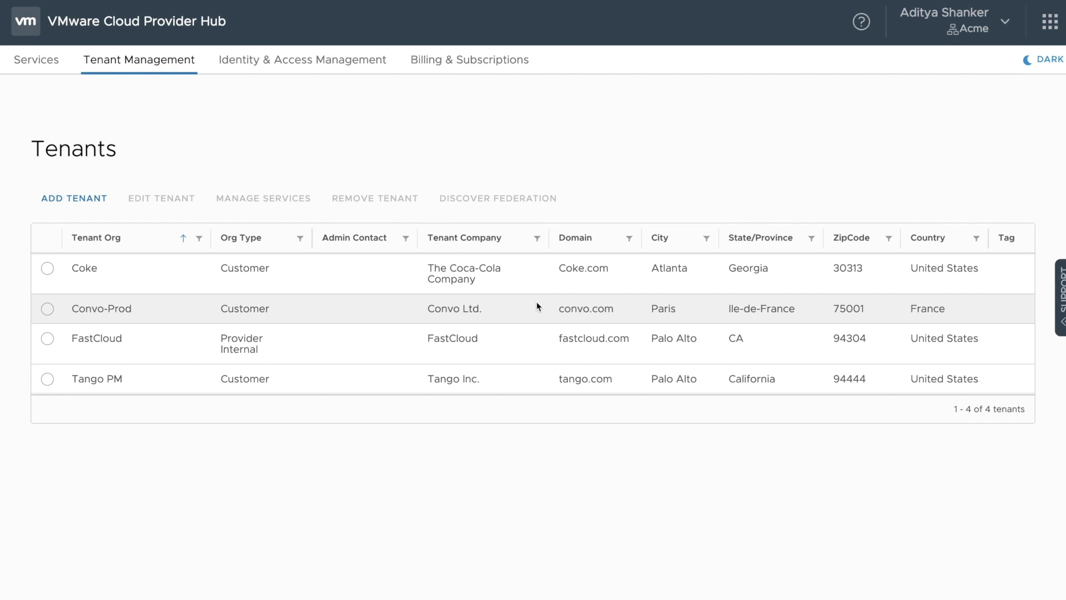
mouse_move(115, 352)
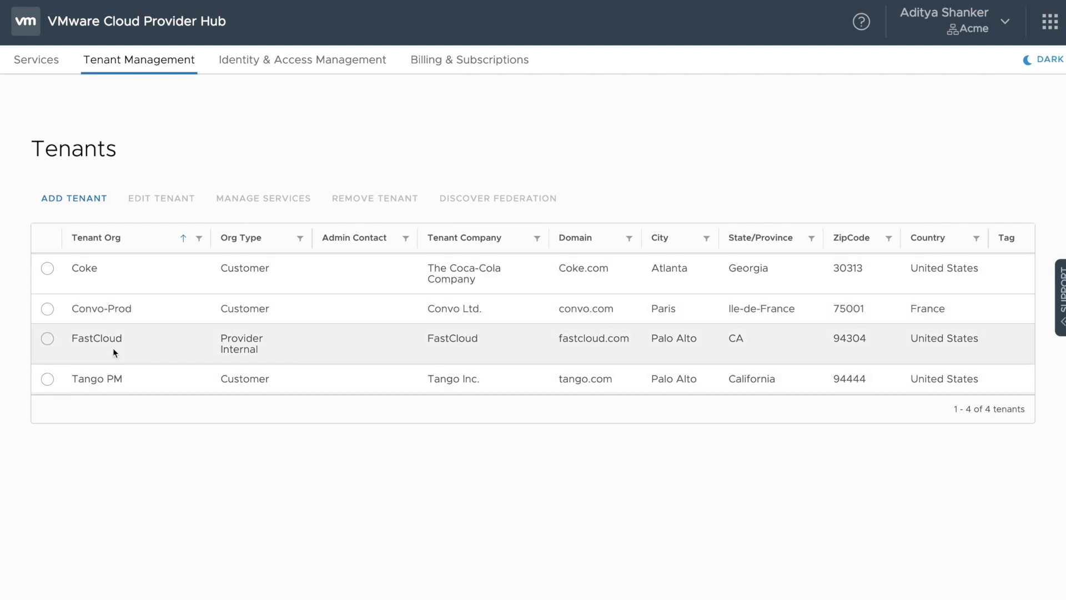
Step: Select the Tango PM tenant and start Manage Services for it
click(47, 379)
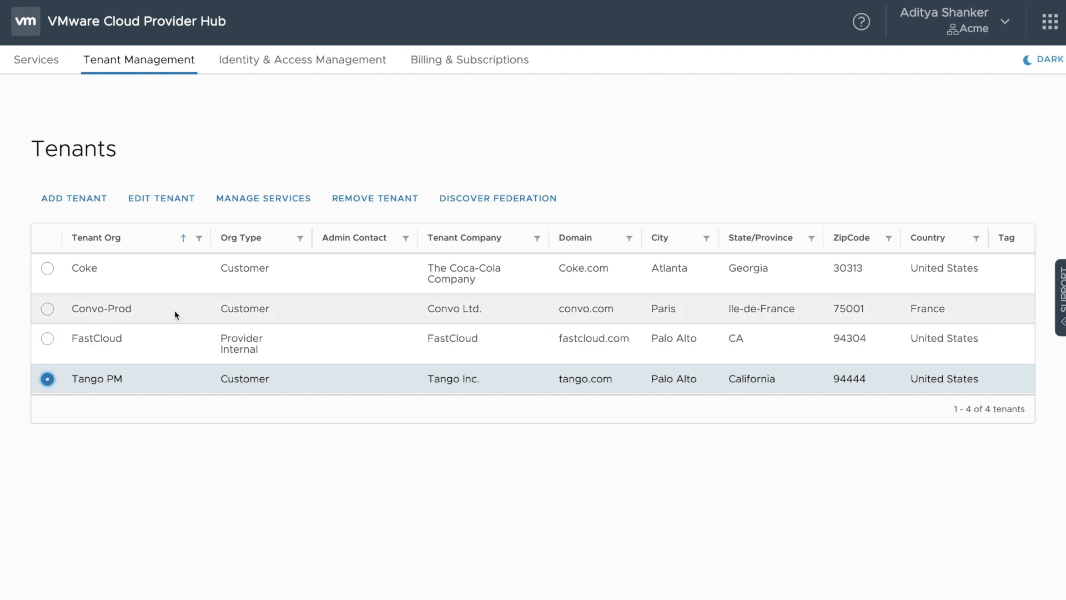
click(263, 198)
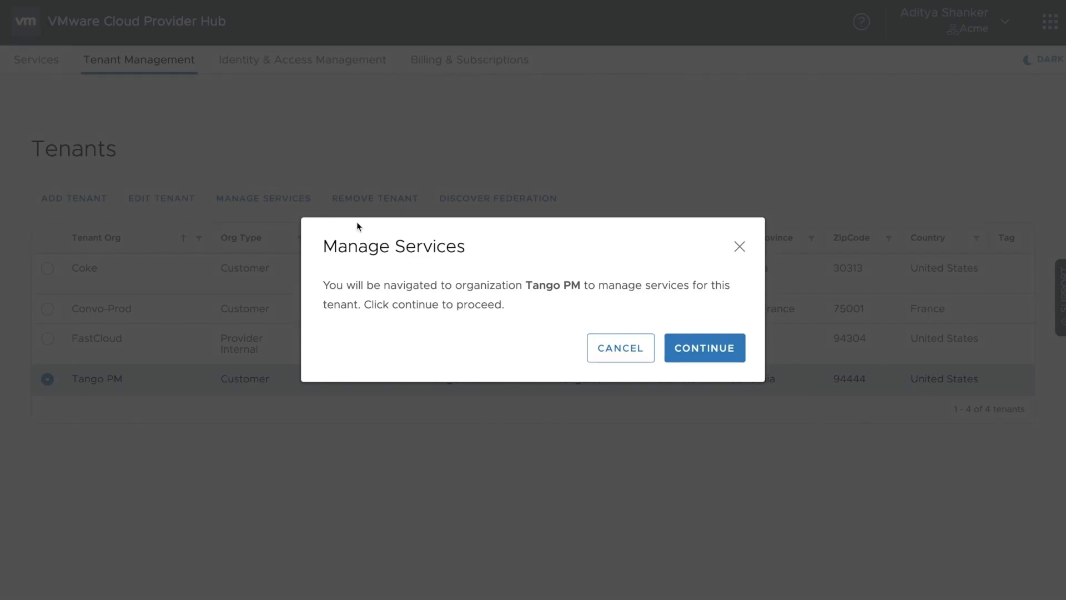
Step: Continue into the Tango PM organization to see its provisioned services
click(704, 347)
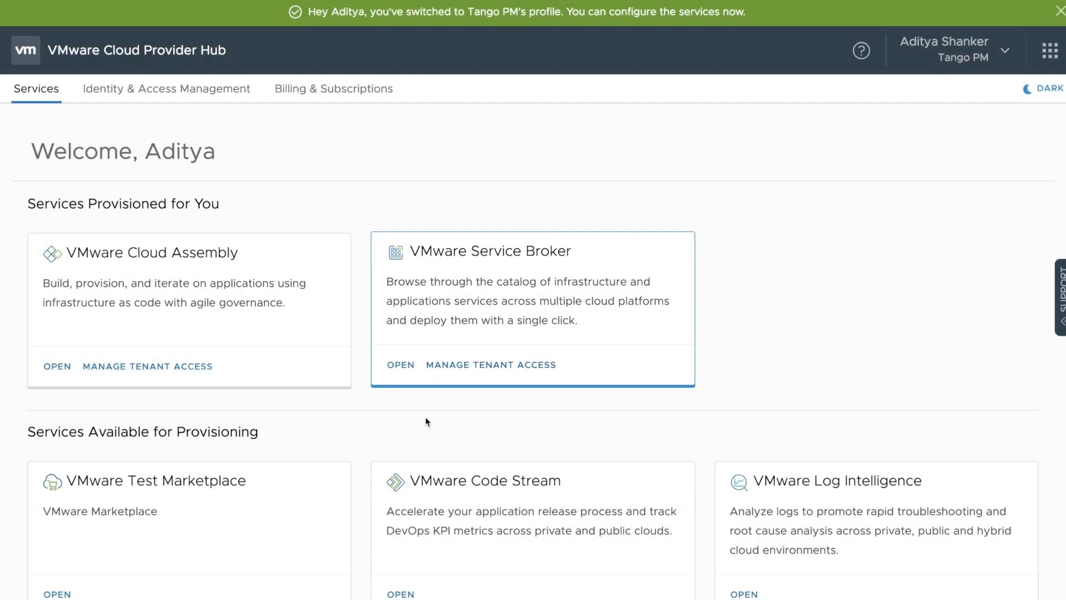
mouse_move(425, 493)
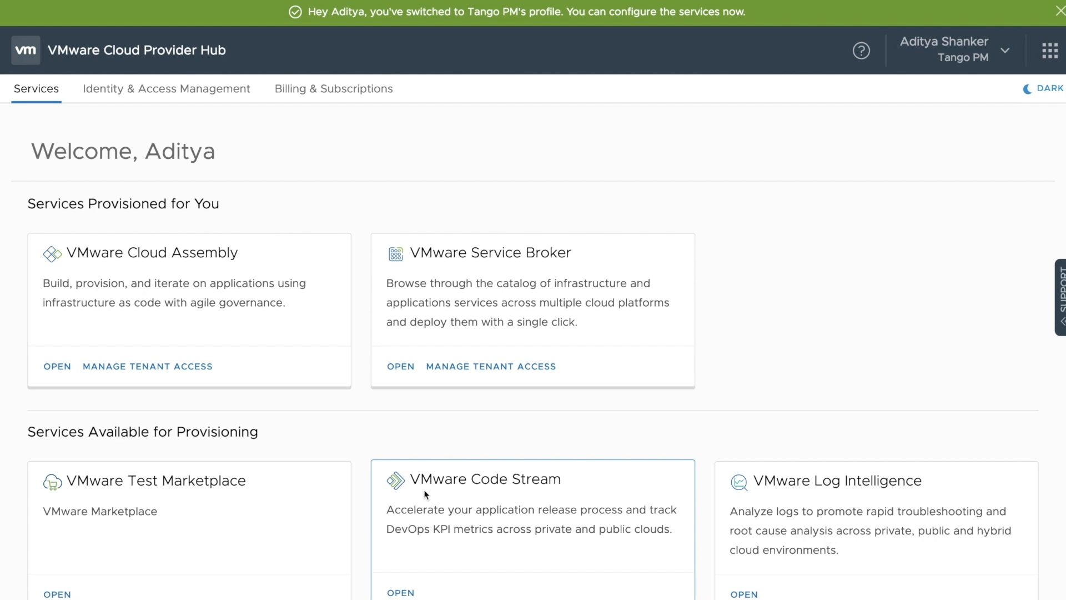
mouse_move(350, 393)
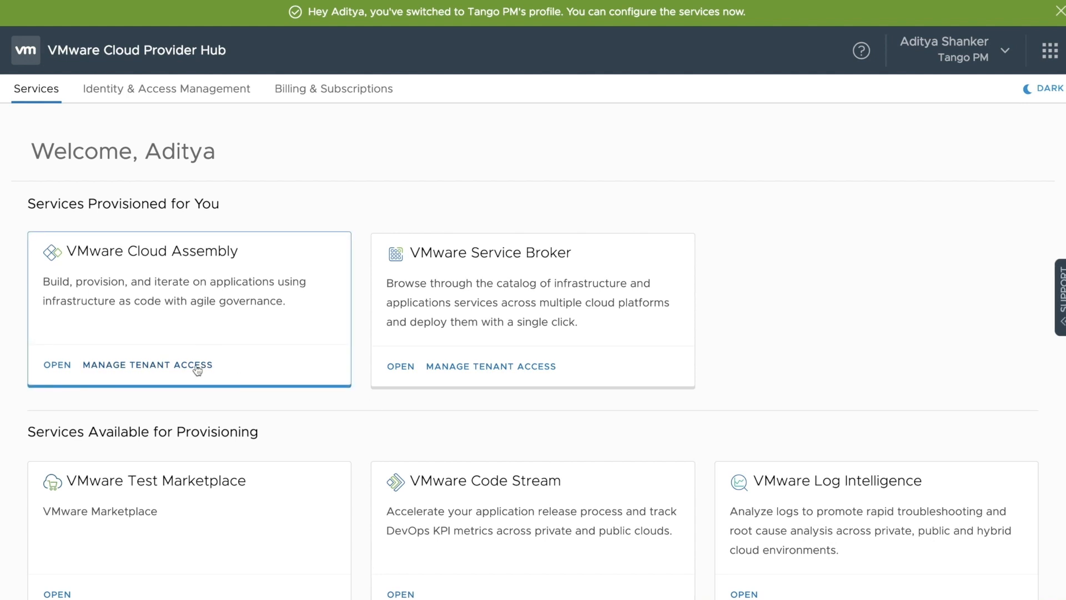
Step: Grant Tango PM Cloud Assembly service access with the Cloud Assembly User role and confirm
click(147, 366)
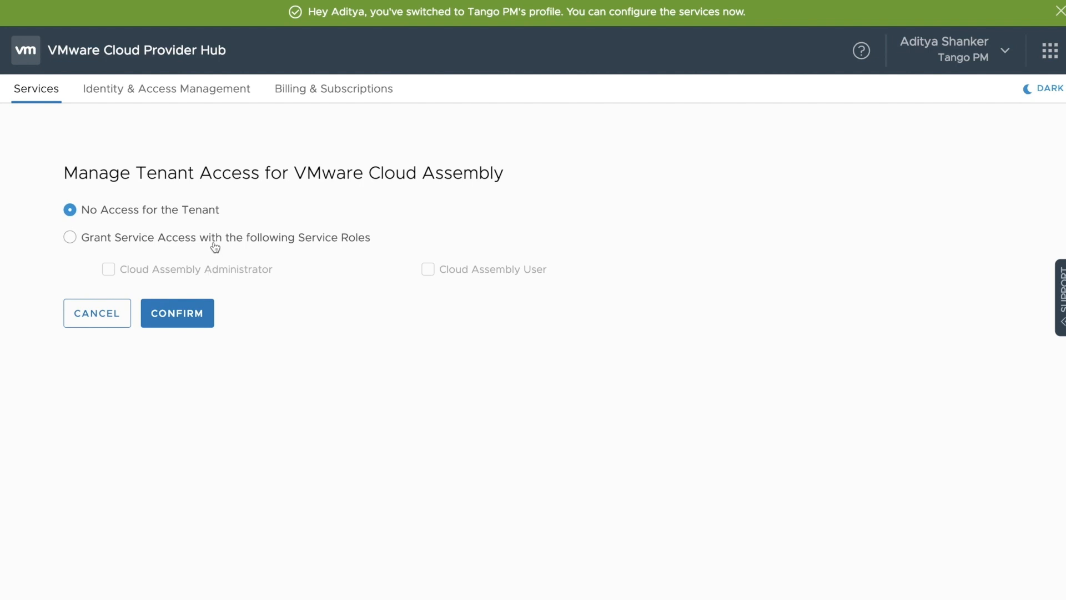
click(428, 269)
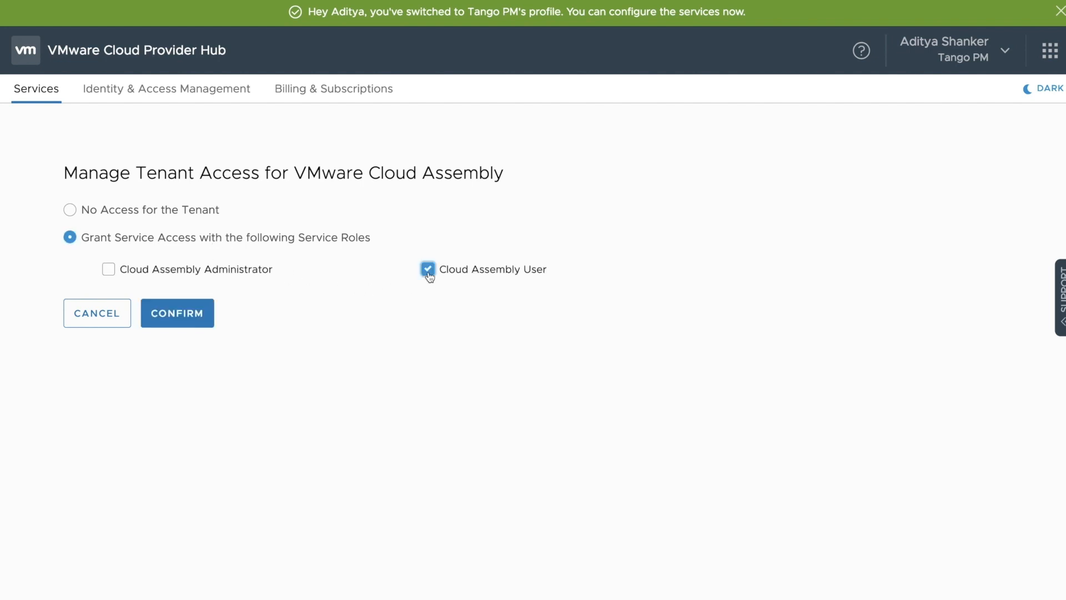
mouse_move(176, 314)
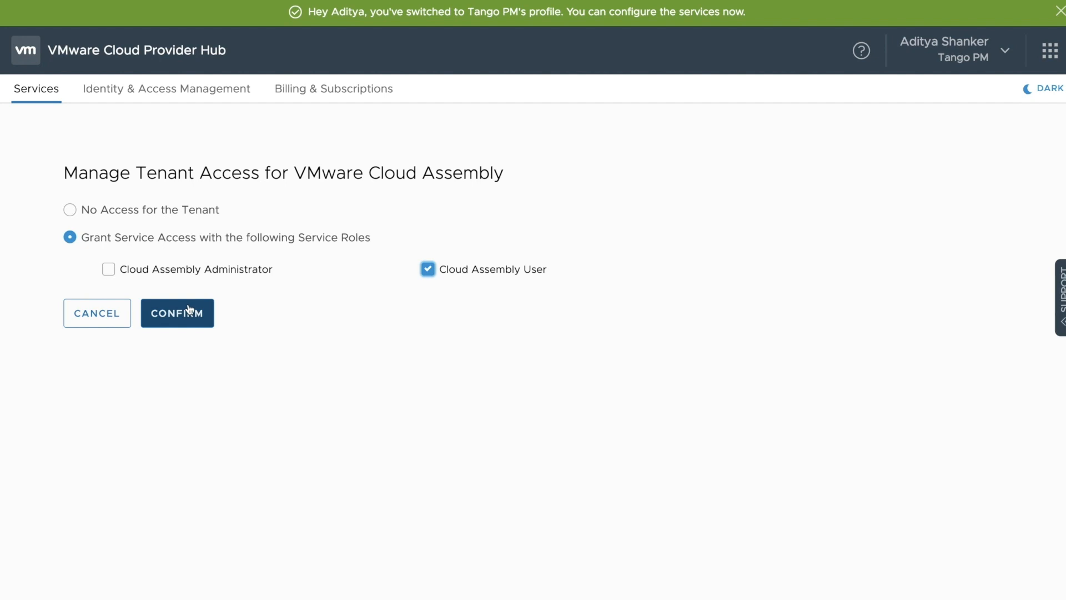
click(177, 313)
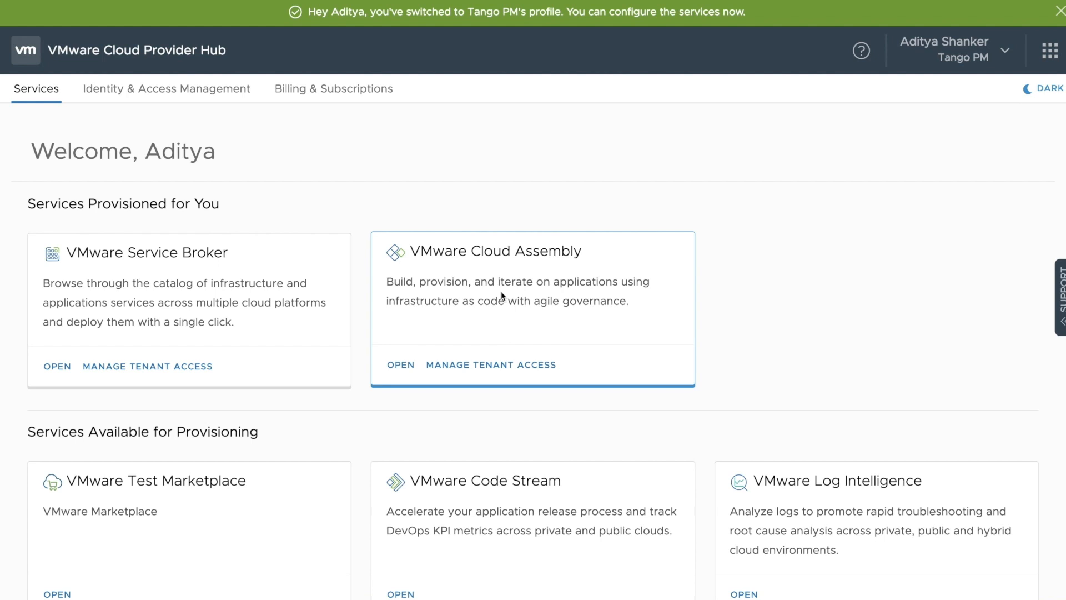
mouse_move(401, 370)
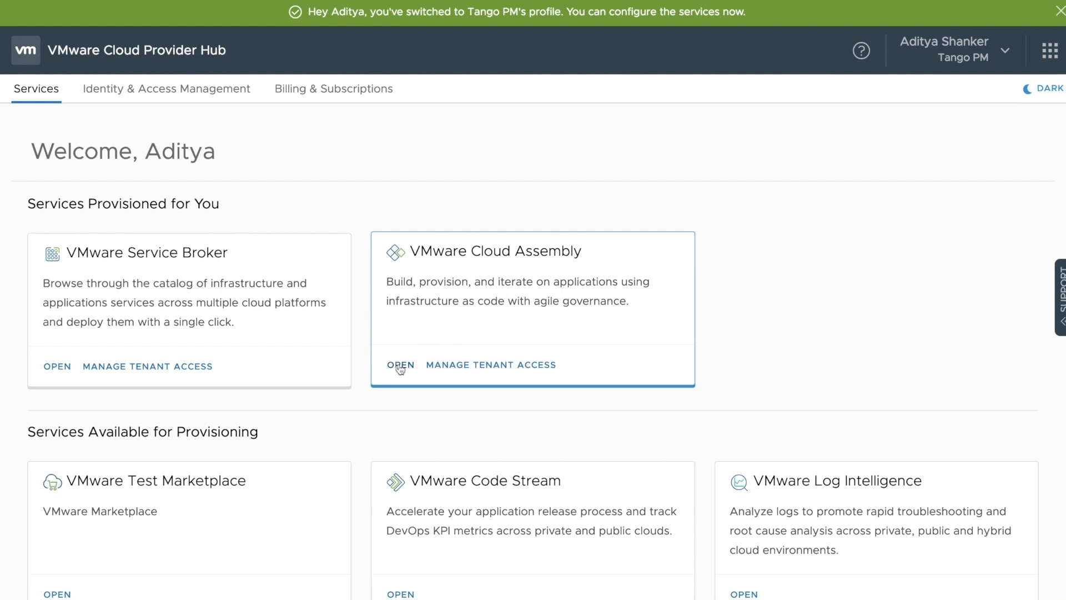
Step: Launch Cloud Assembly for Tango PM and view its Infrastructure cloud accounts list
click(401, 365)
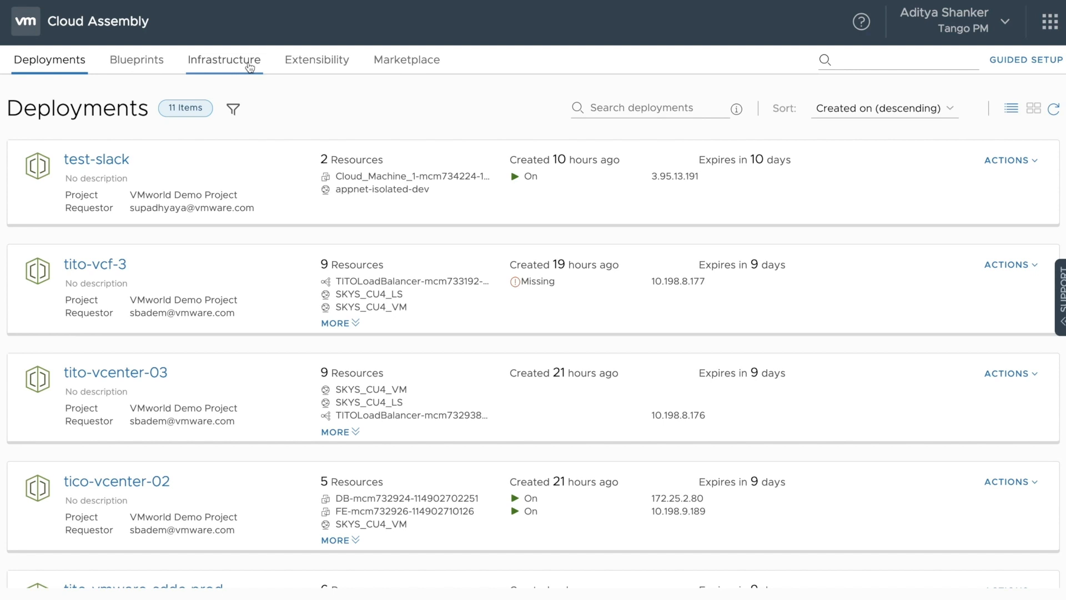
click(223, 60)
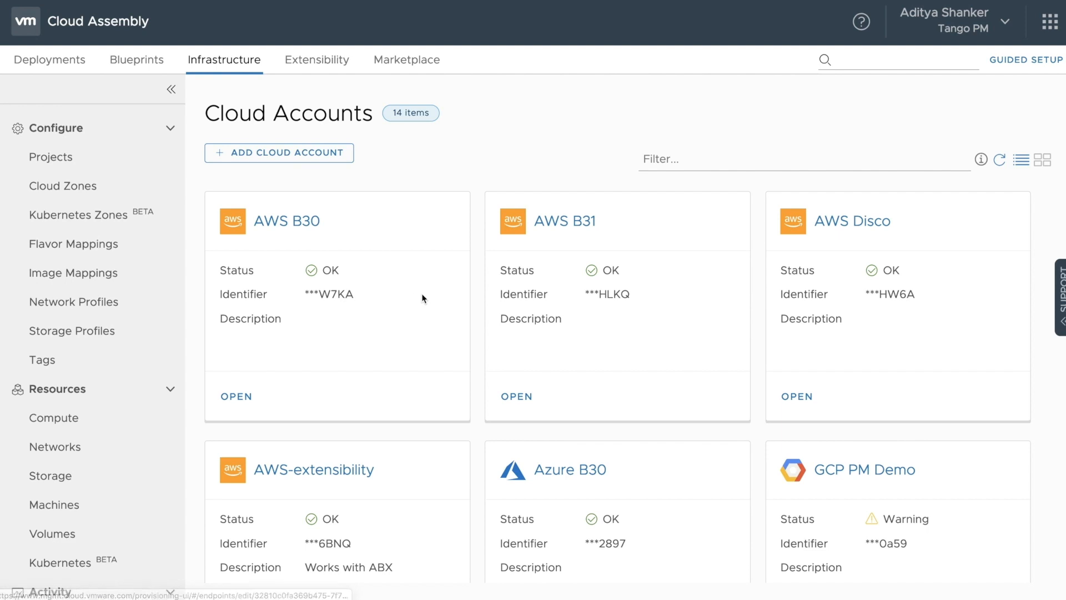
scroll(down, 3)
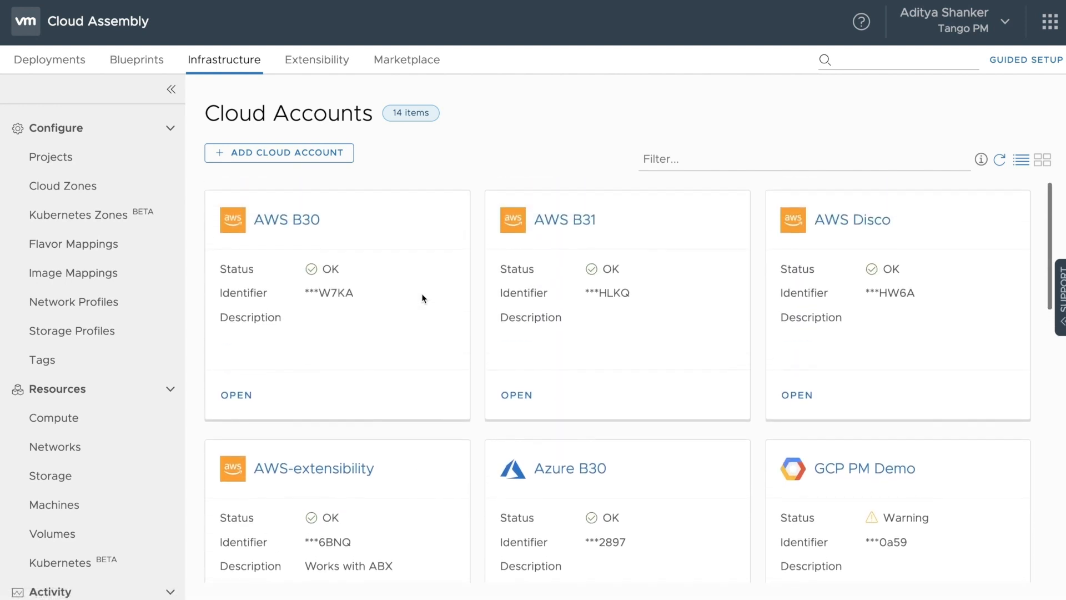
Step: Browse cloud account types, flavor mappings, network profiles, storage profiles and cloud zones
click(277, 153)
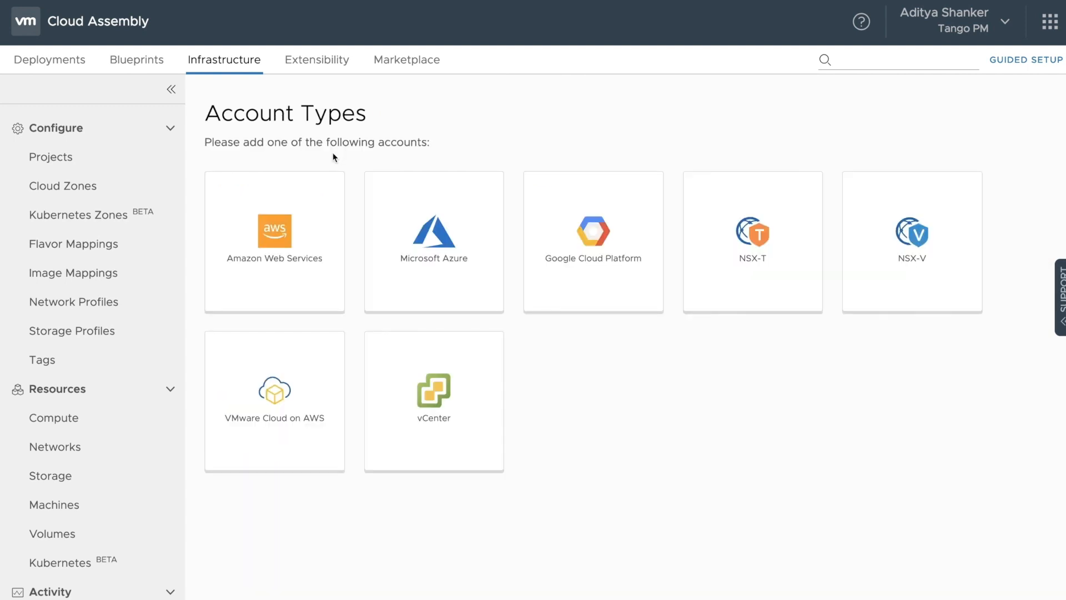
click(73, 244)
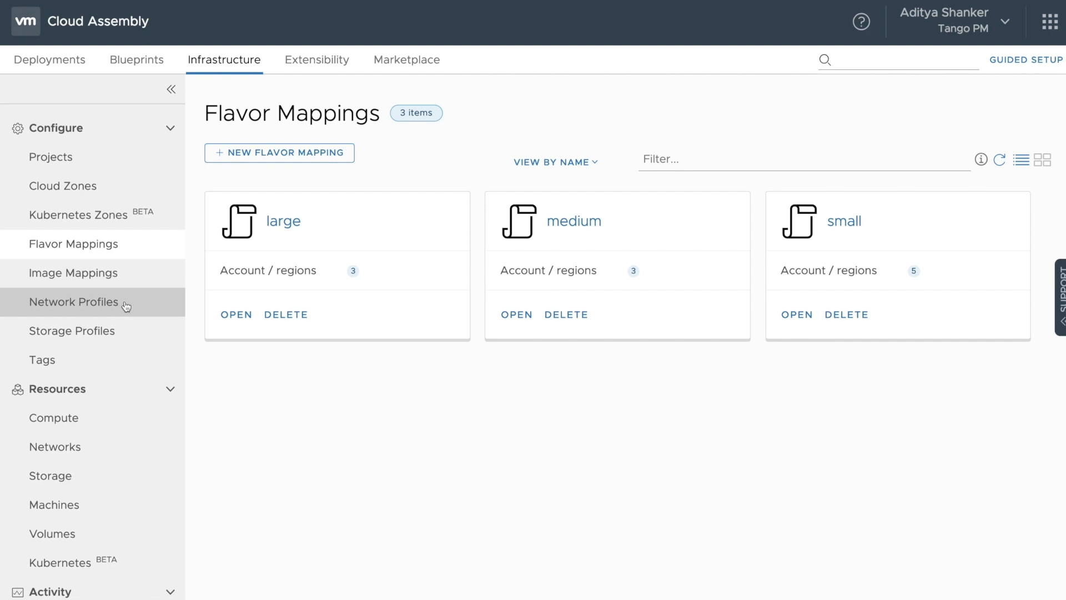
click(74, 302)
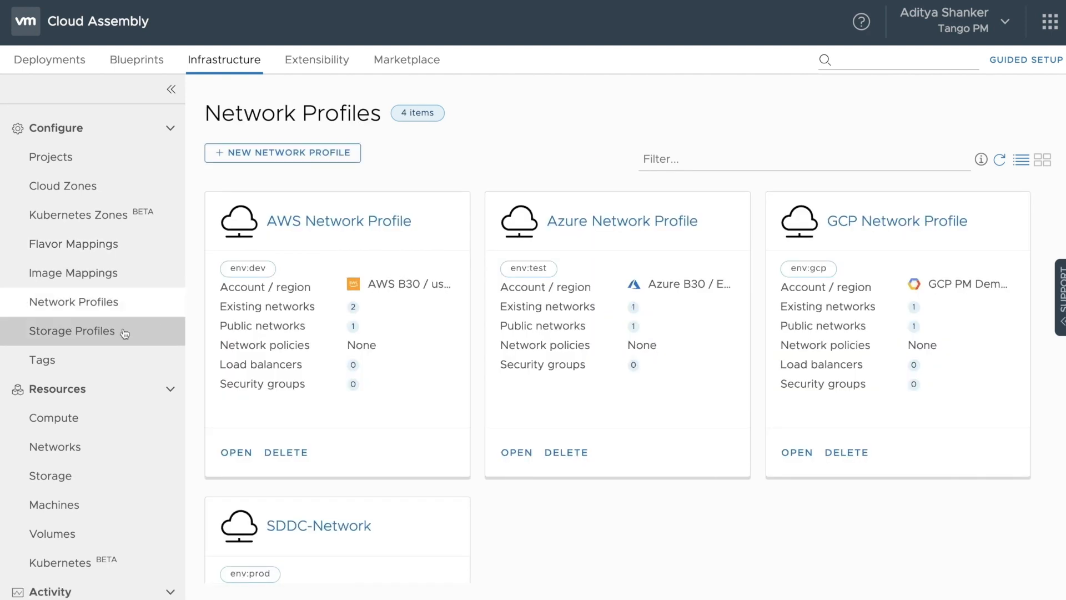
click(71, 331)
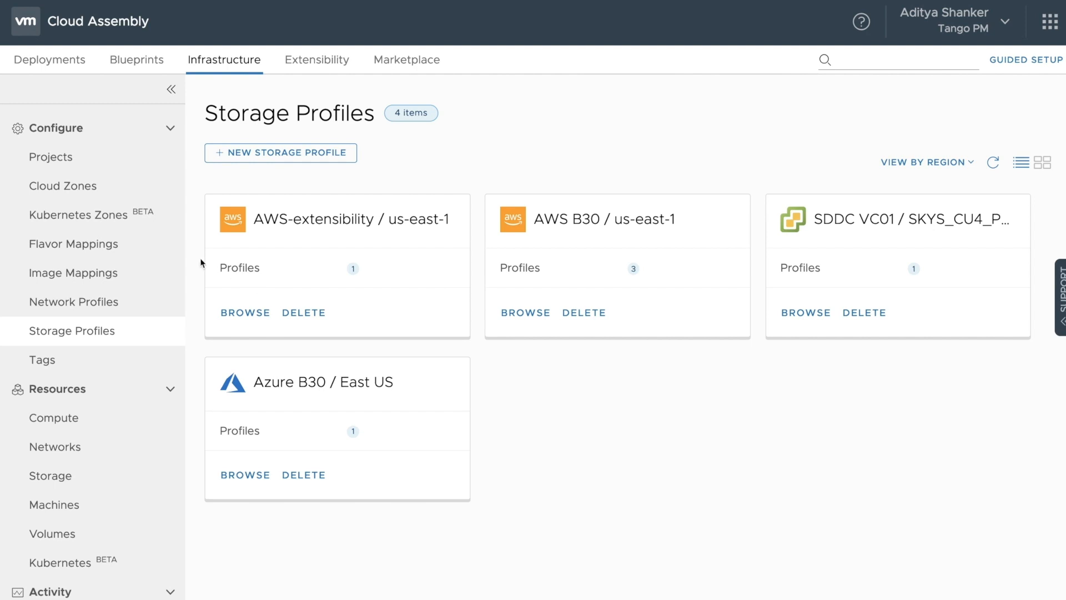
click(62, 185)
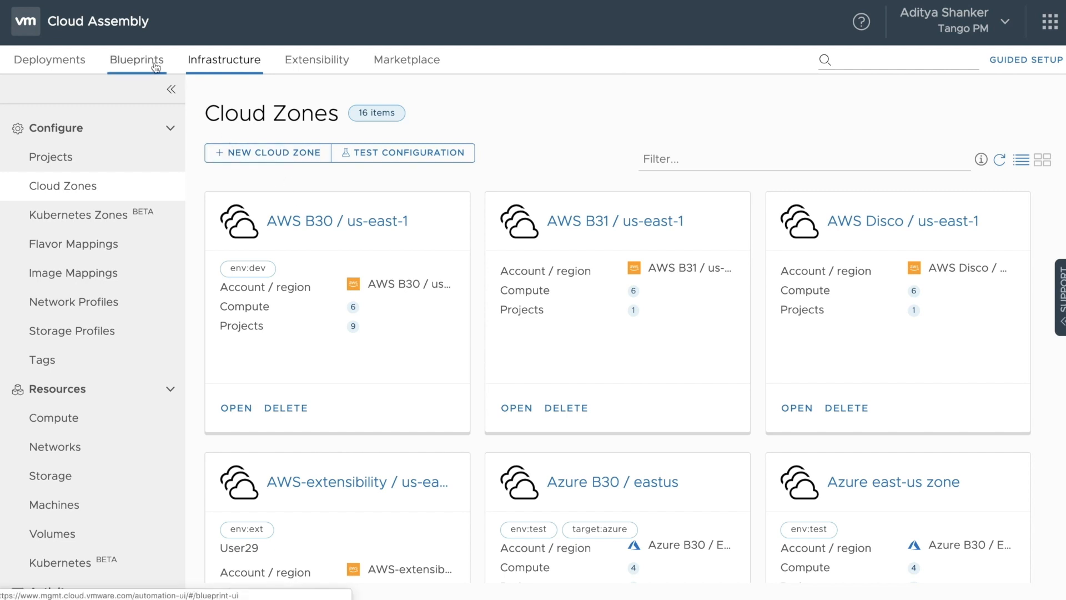
Step: Open the Wordpress Basic blueprint from the Blueprints list, review it and close it
click(136, 60)
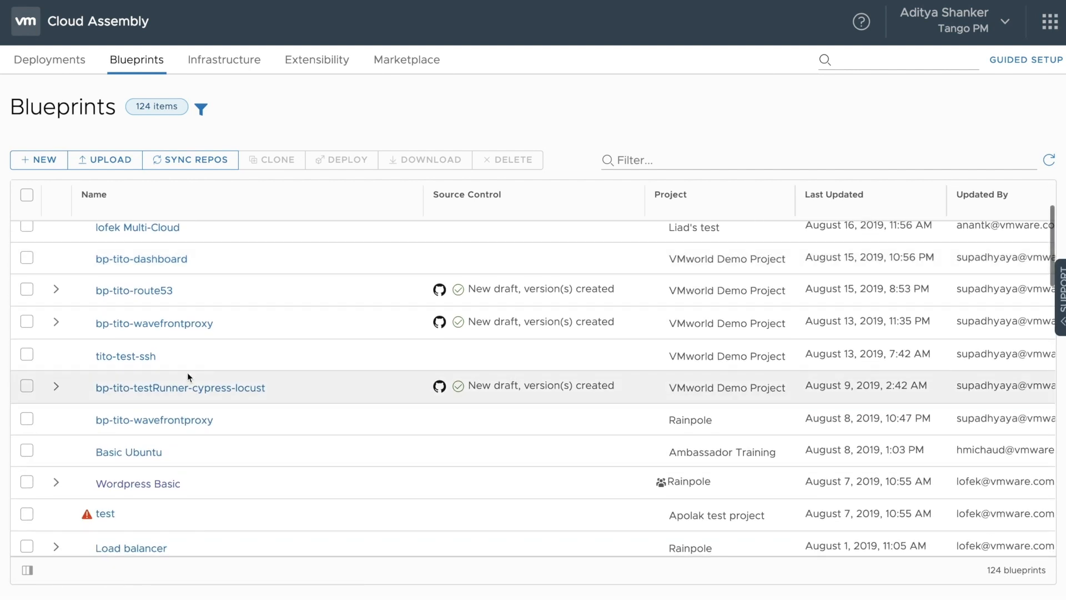
mouse_move(138, 483)
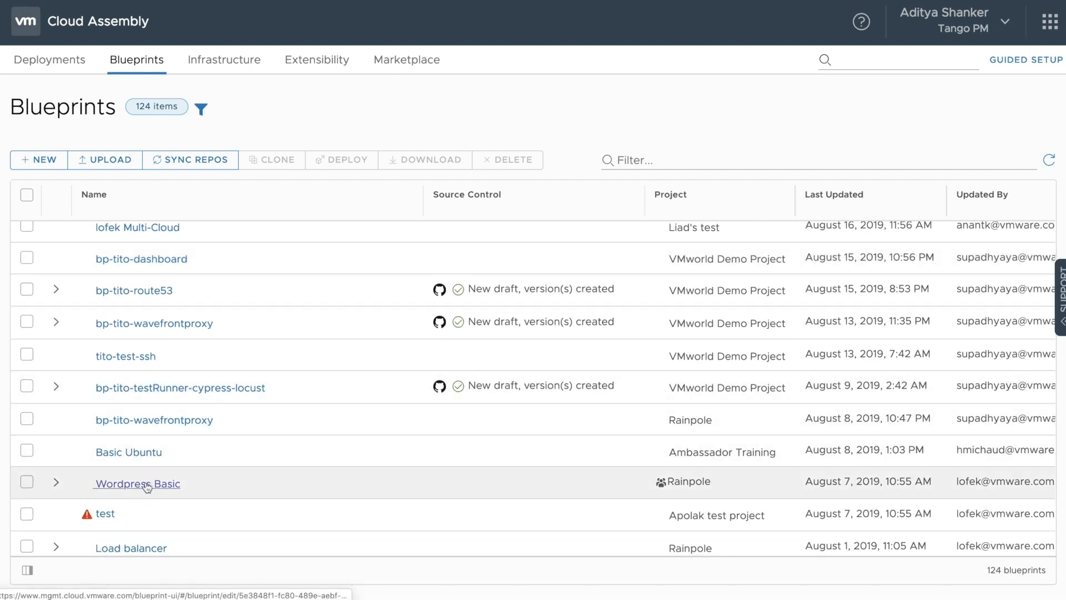
click(137, 483)
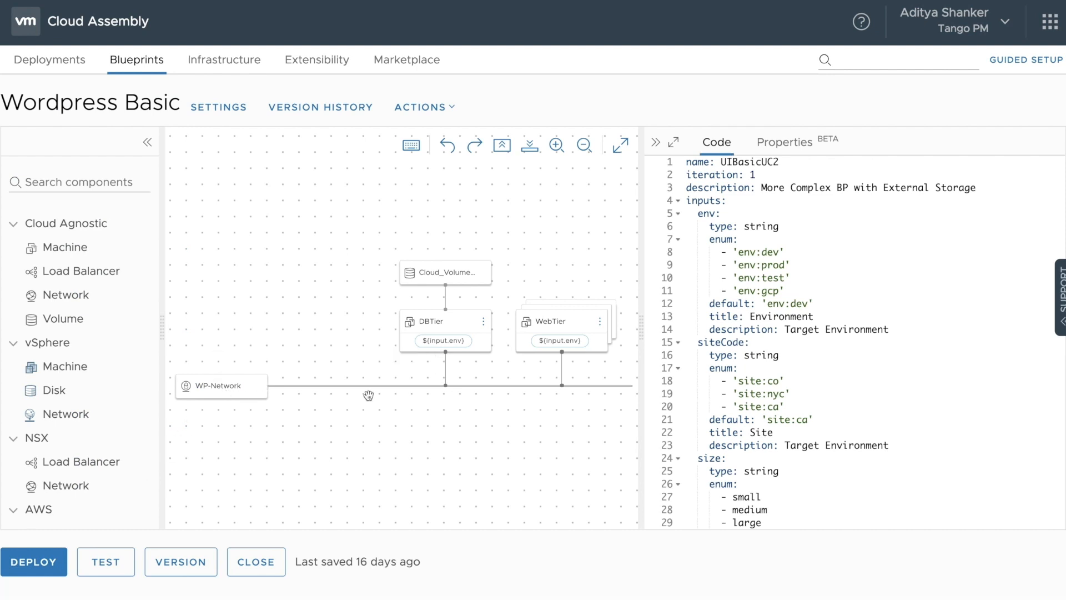
mouse_move(574, 331)
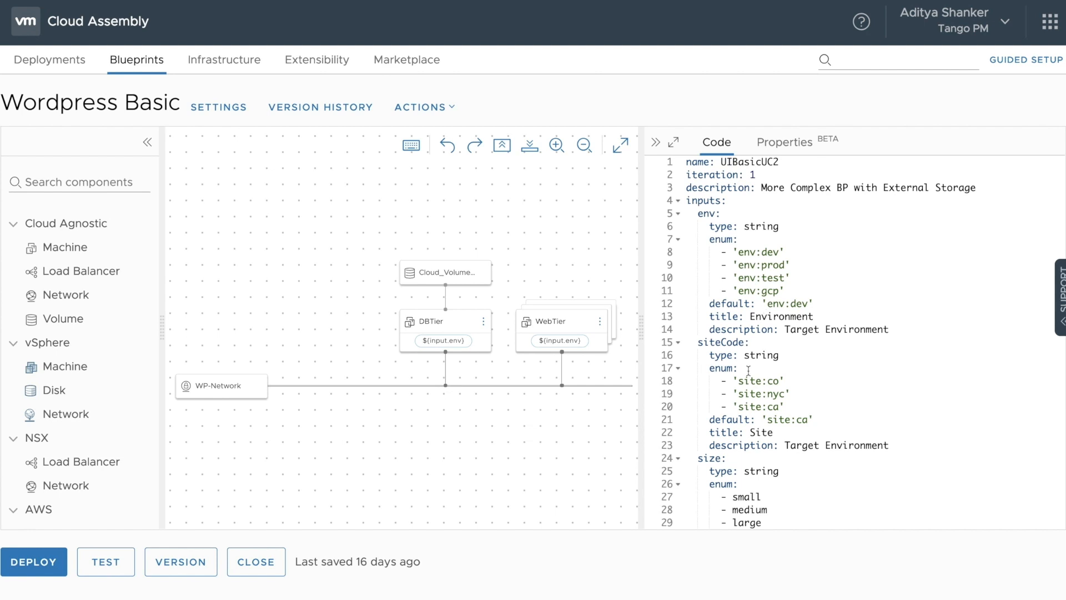
click(255, 562)
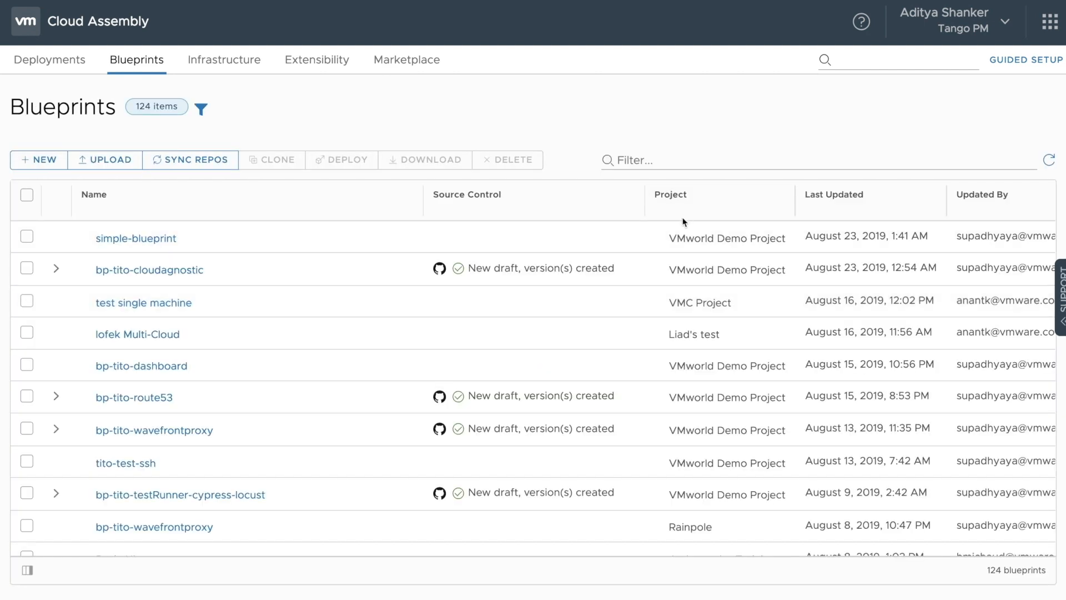
Step: Switch to VMware Service Broker via the services menu and browse its catalog items
click(1050, 22)
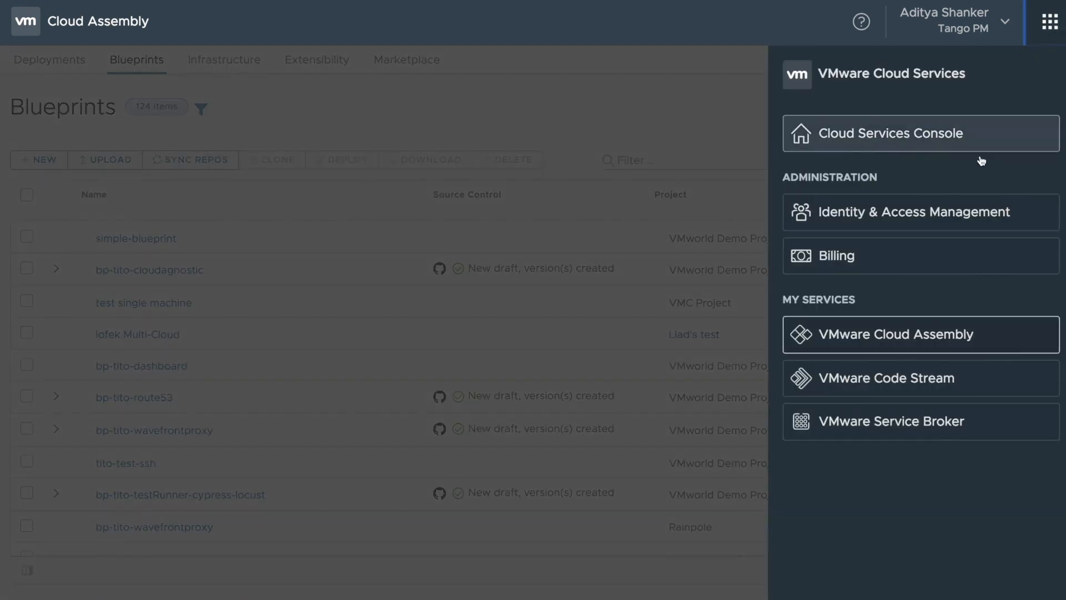
click(891, 421)
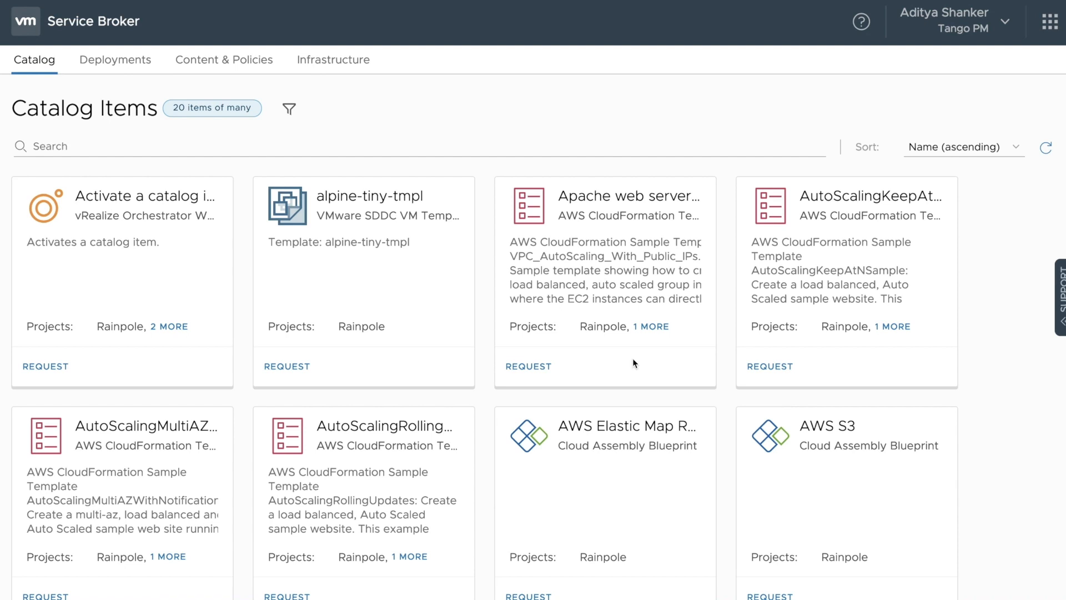
scroll(down, 3)
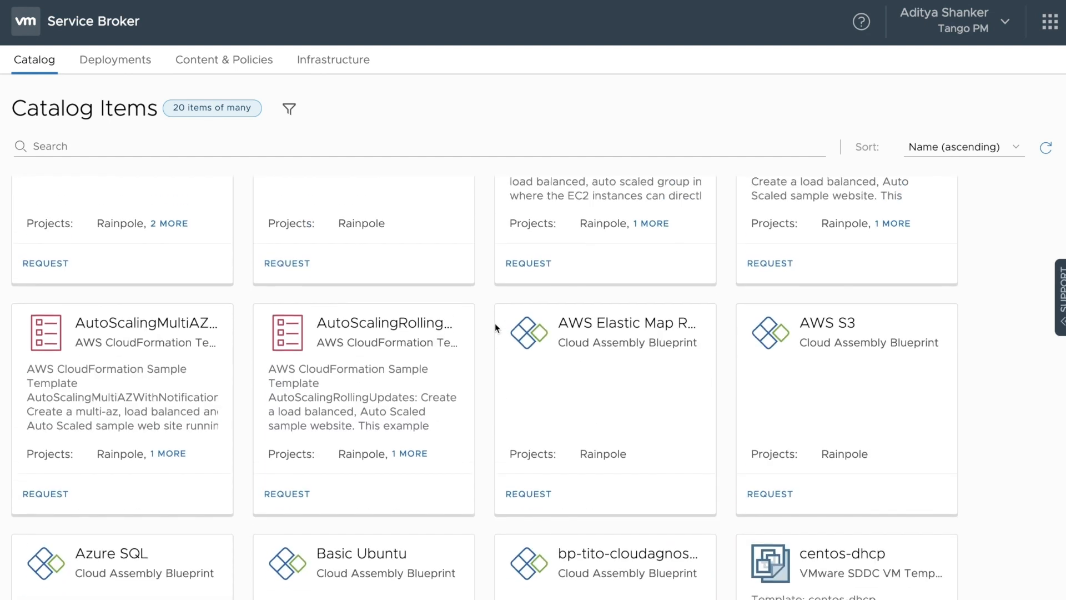
scroll(up, 3)
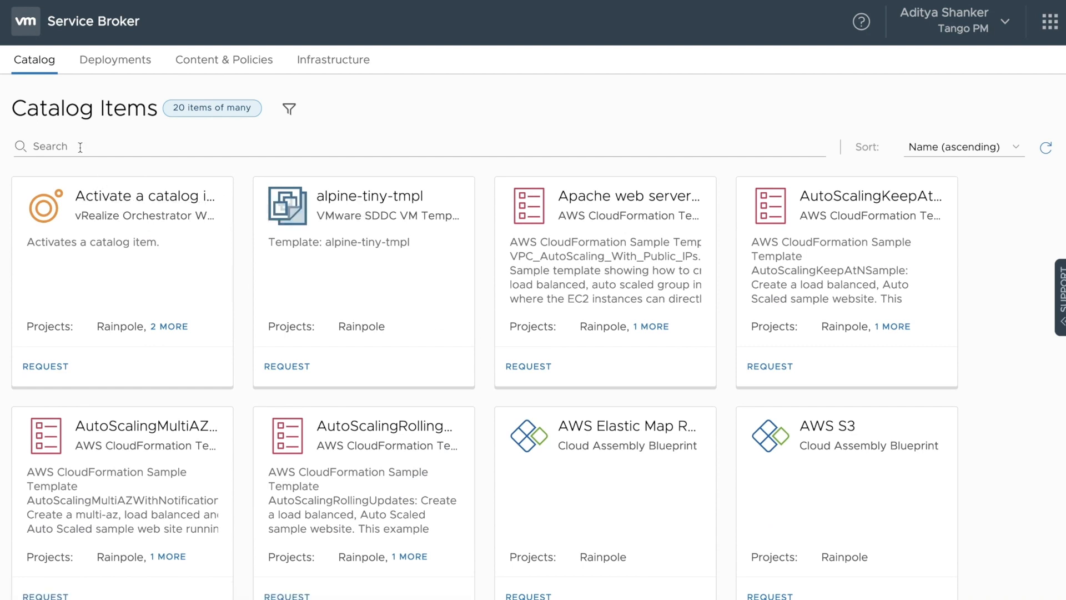
mouse_move(169, 327)
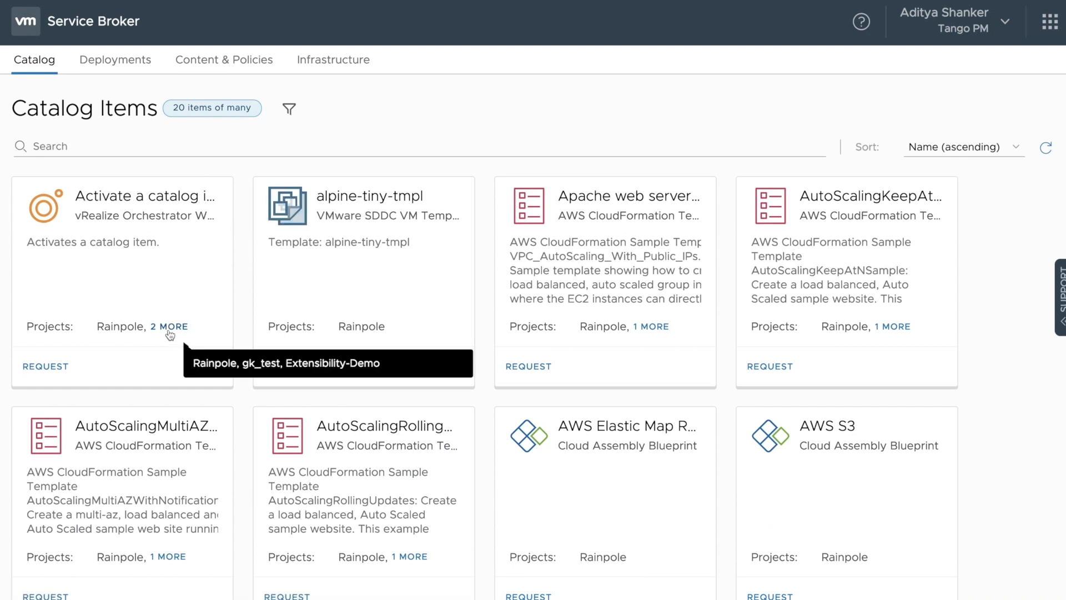
Step: Go to Content & Policies to show the Content Sources list
click(223, 60)
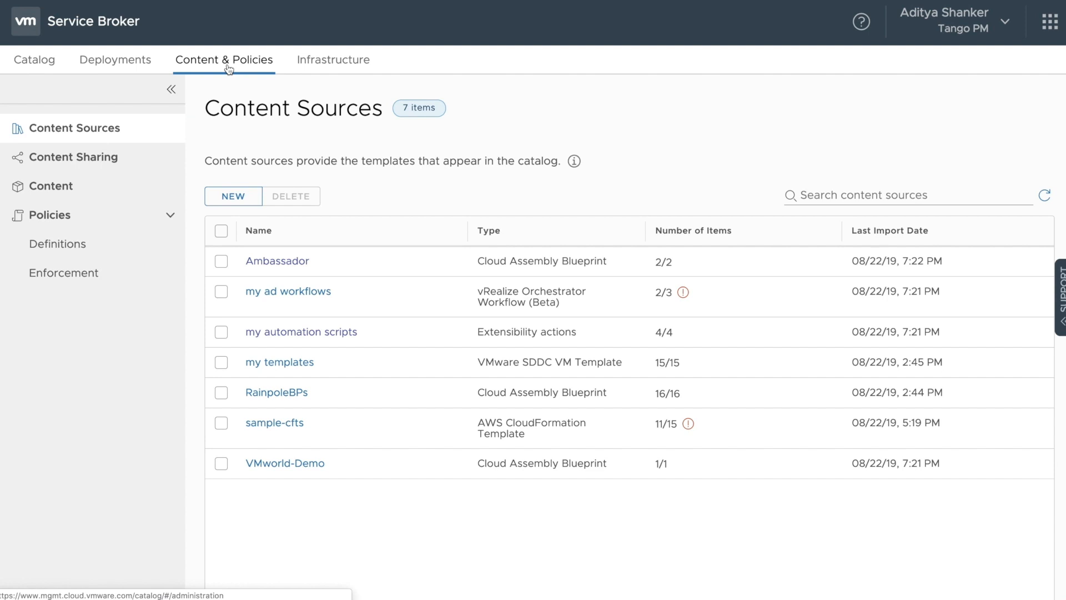
mouse_move(210, 163)
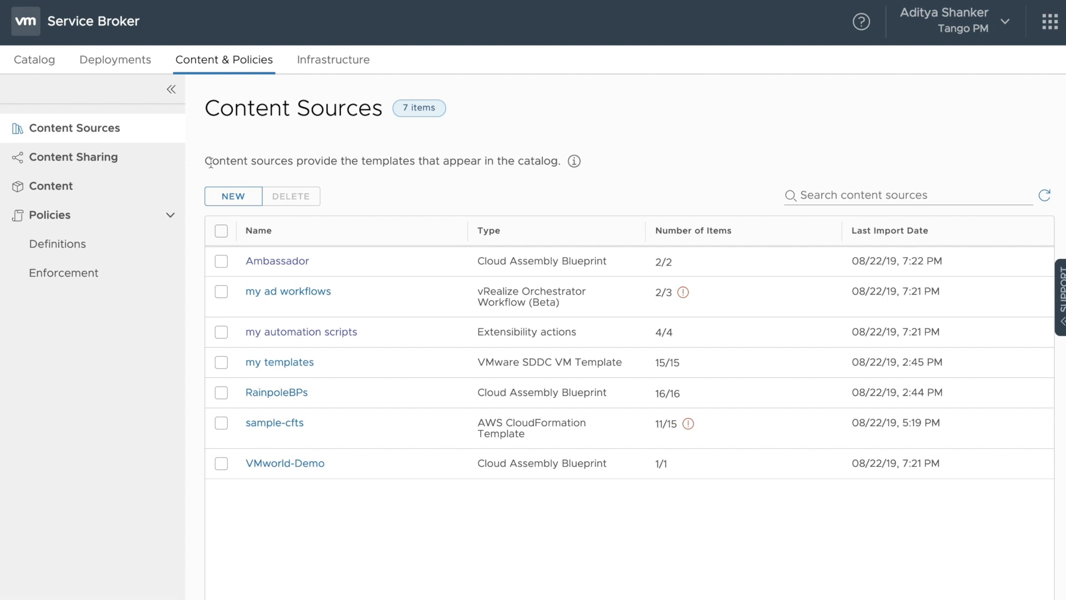
mouse_move(397, 498)
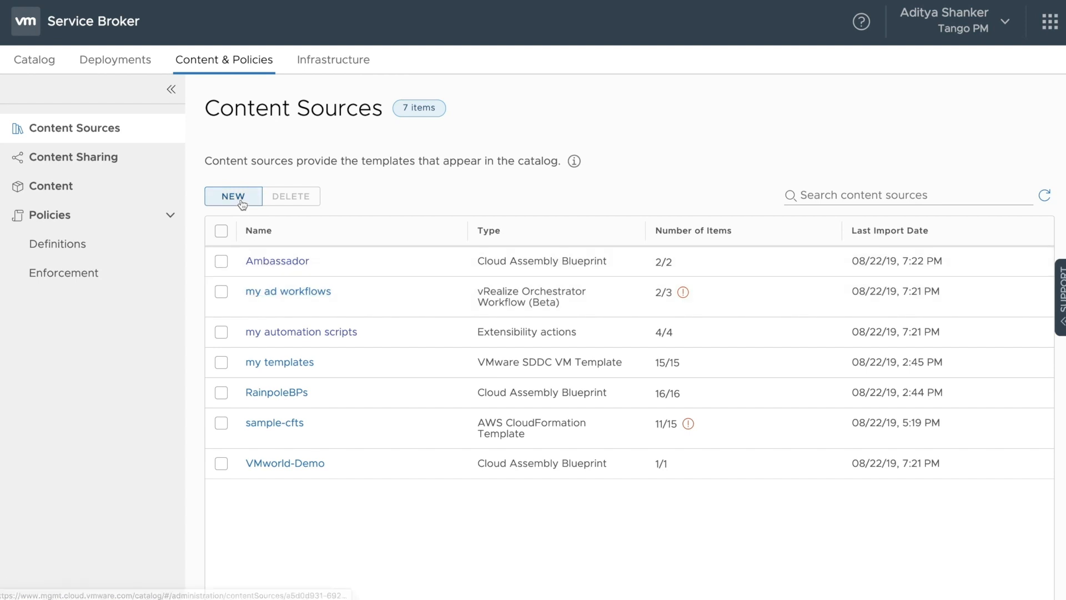
click(232, 196)
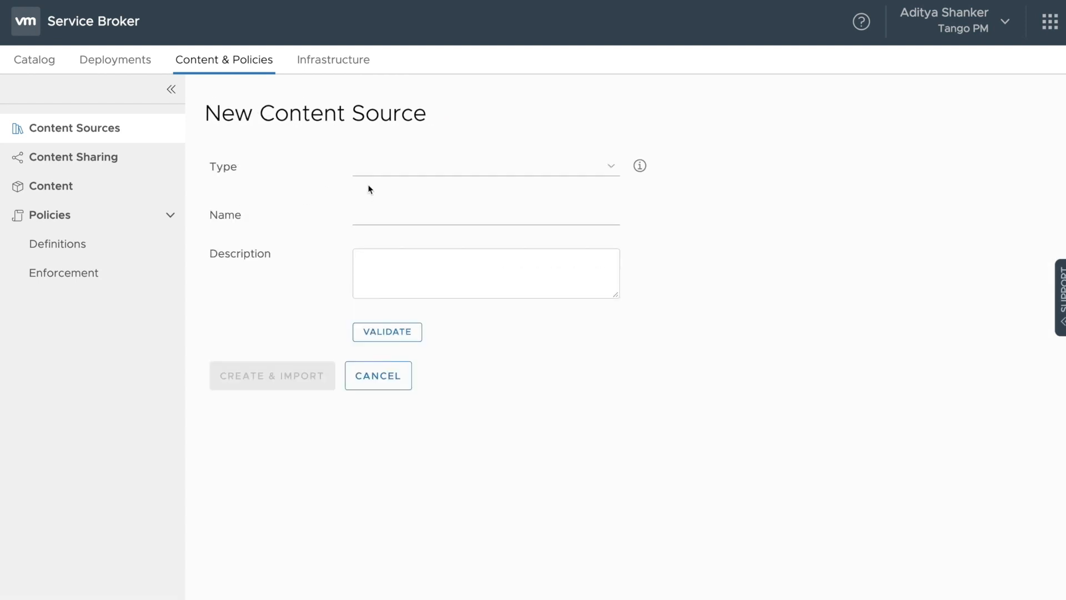
click(483, 166)
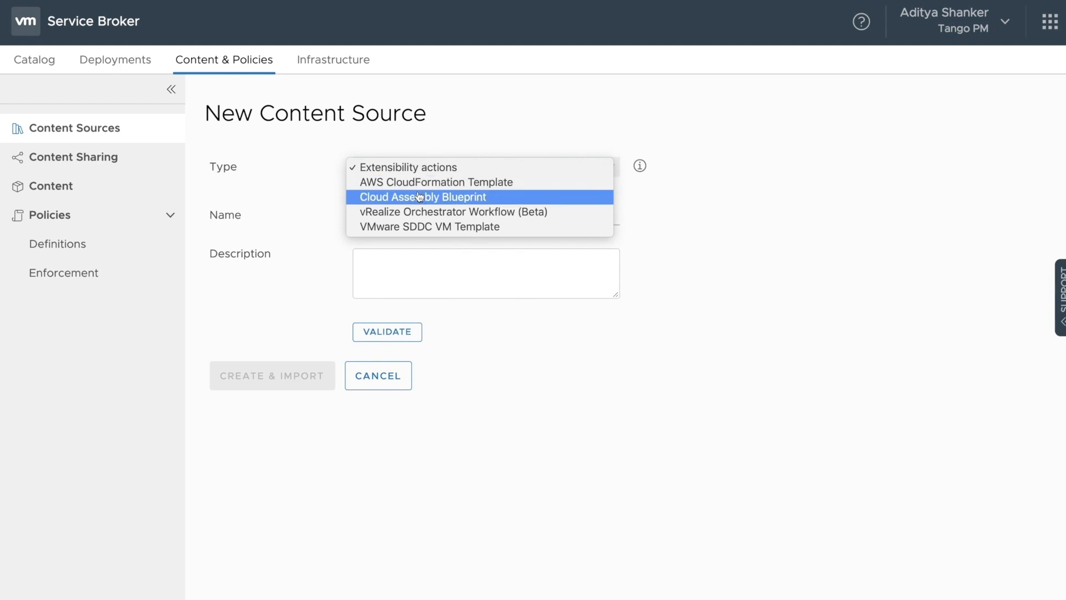
mouse_move(452, 211)
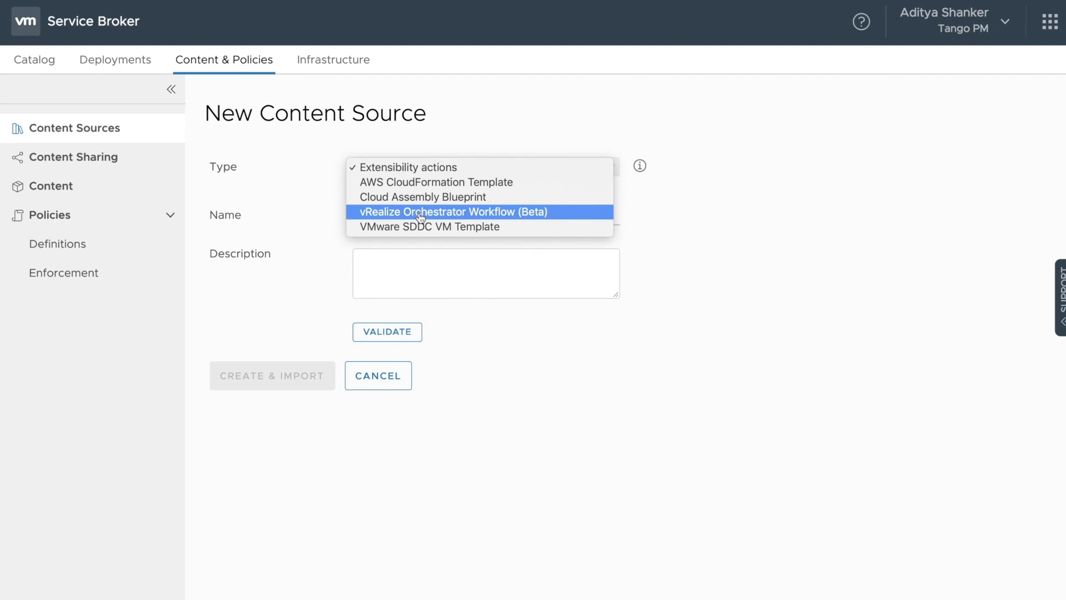
mouse_move(421, 227)
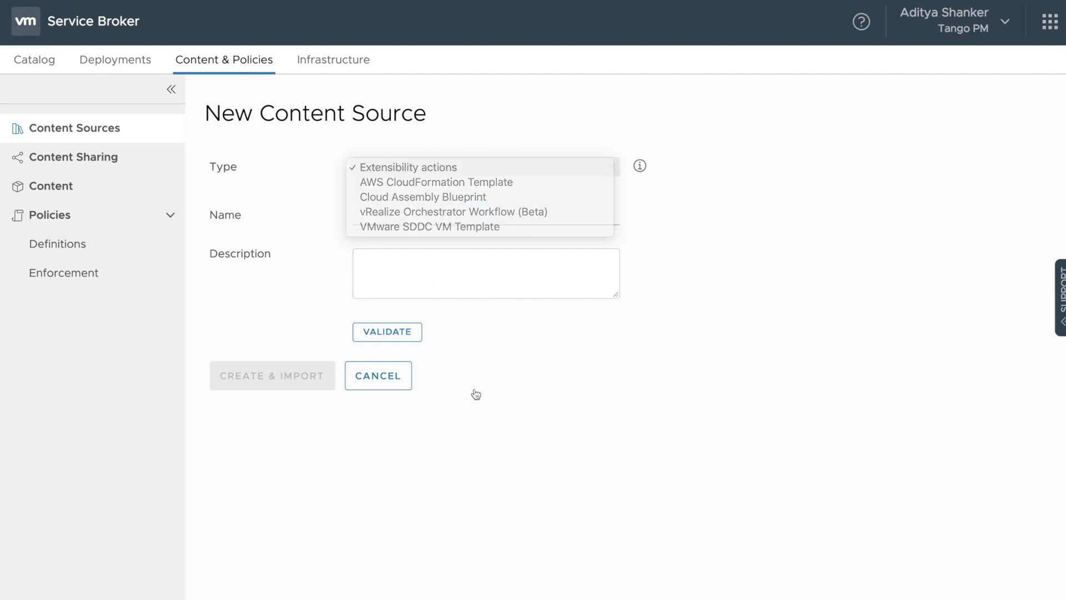
click(378, 375)
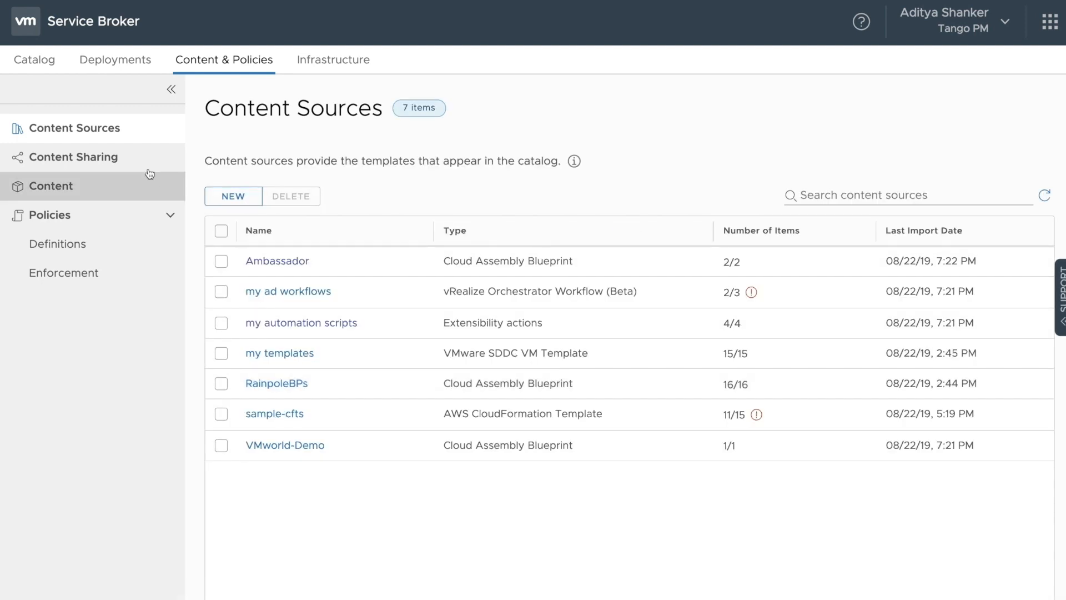
Step: In Content Sharing, find the Tango Marketing Team project and start adding items, listing all content
click(75, 157)
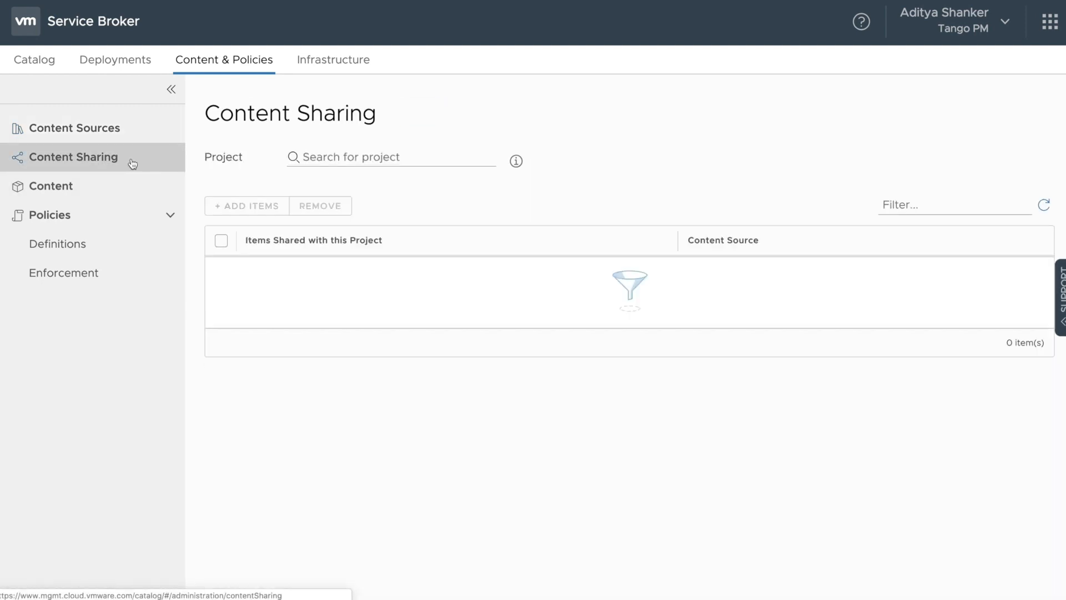
text(Tango Marketing Team)
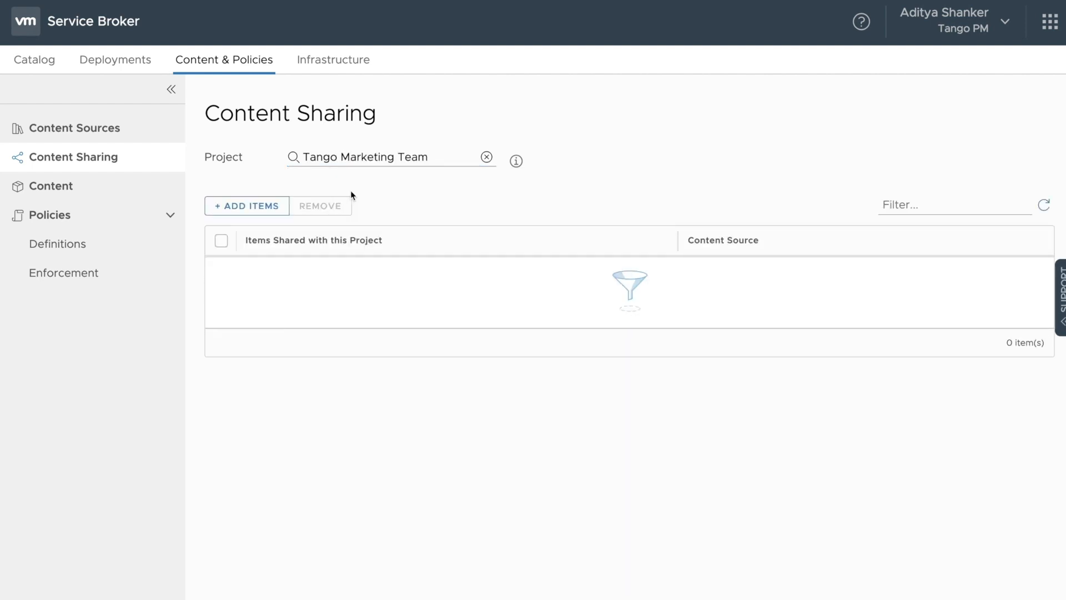
click(247, 205)
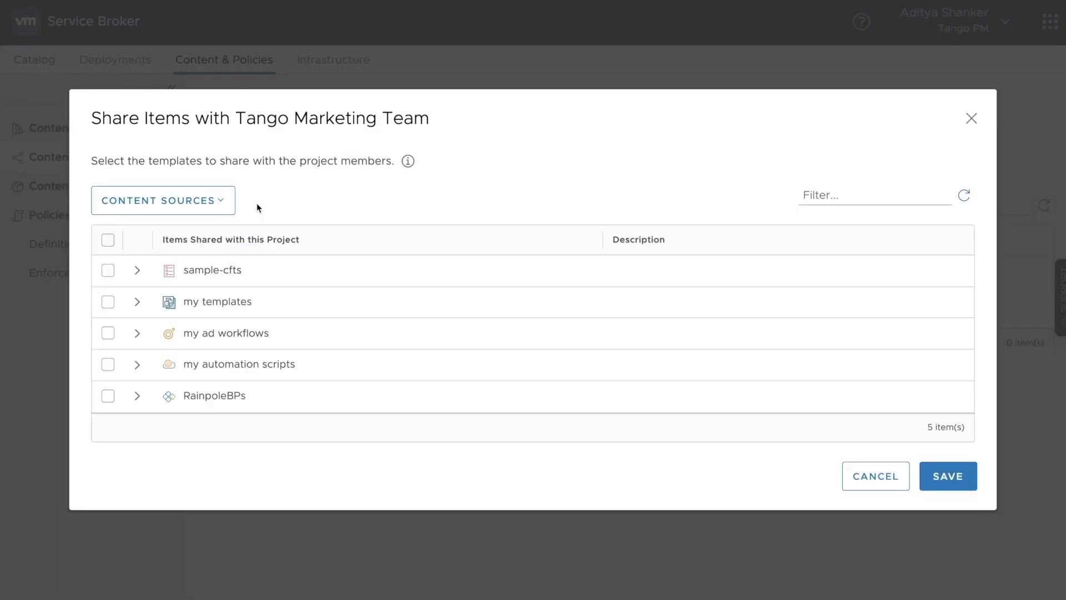
click(159, 200)
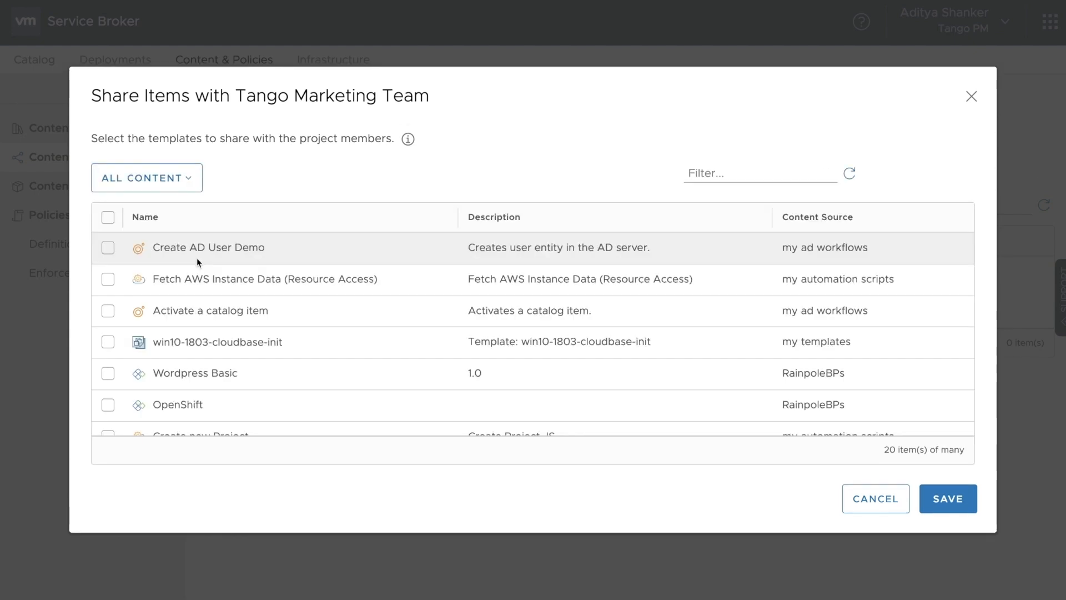
Step: Filter items to 'wordpress', select Wordpress Basic and save the sharing
click(760, 173)
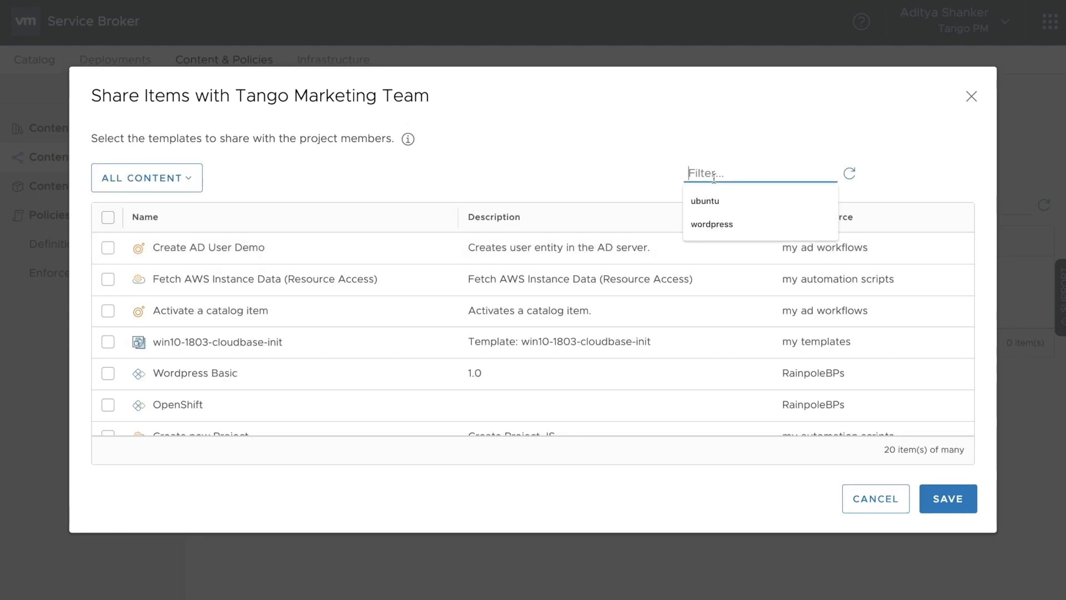
click(712, 224)
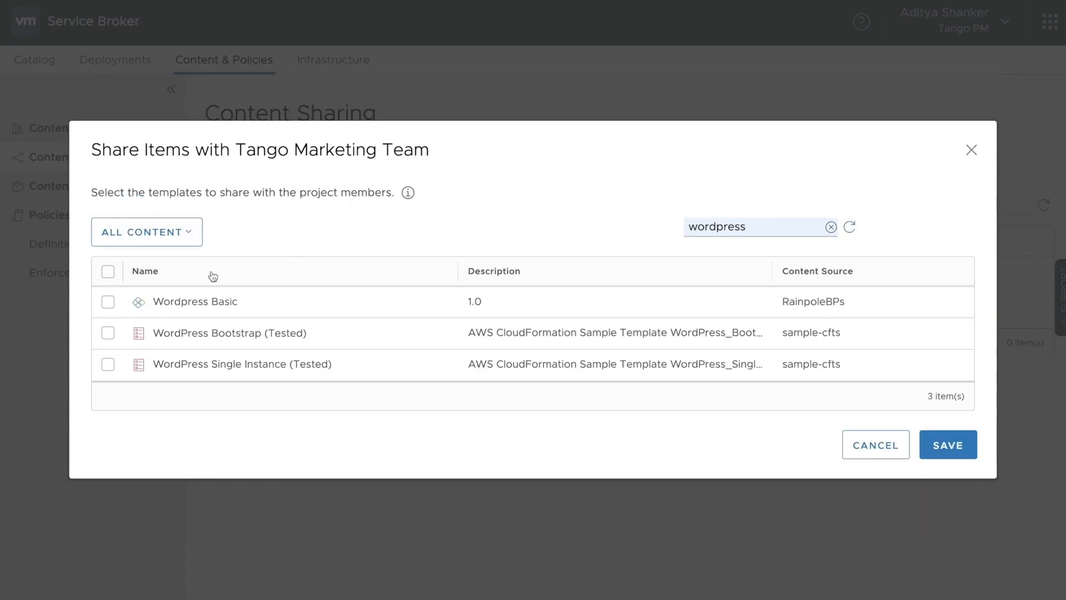
click(108, 301)
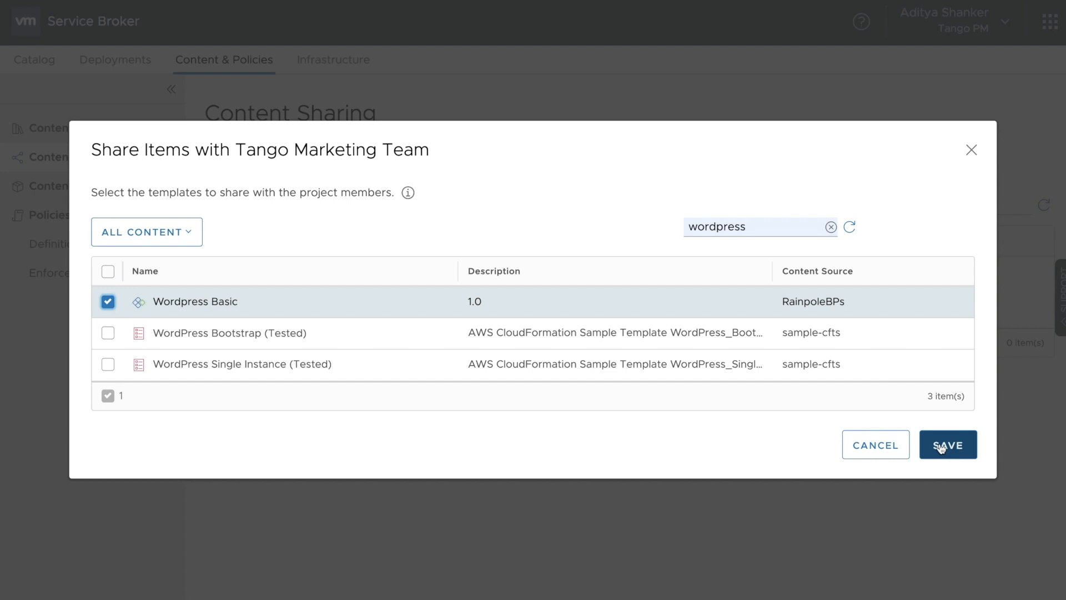
click(948, 444)
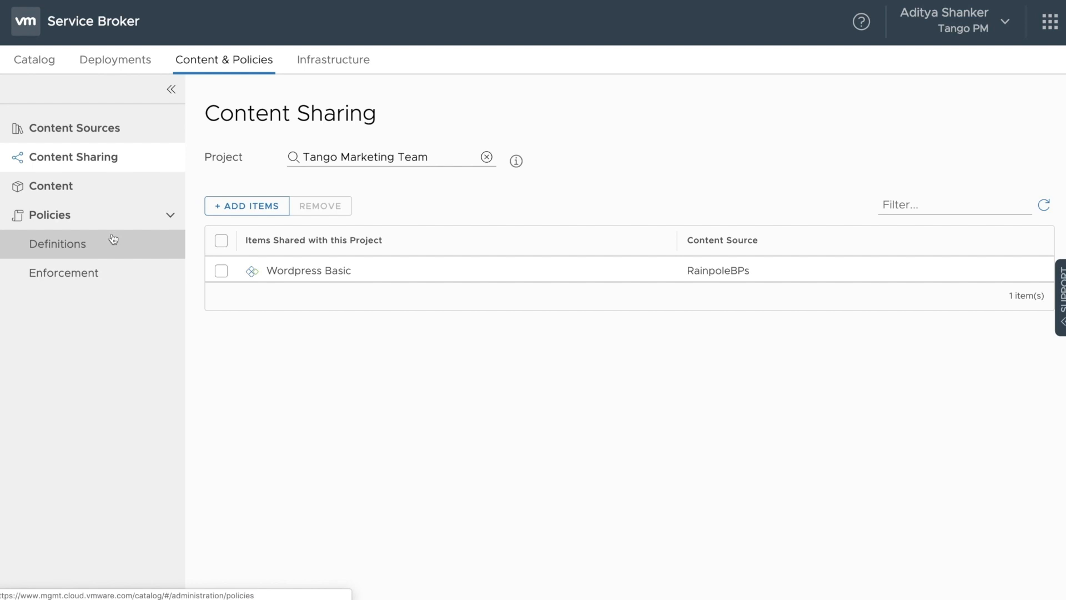
Step: From Policy Definitions, start a new Lease Policy, review the form and cancel it
click(56, 243)
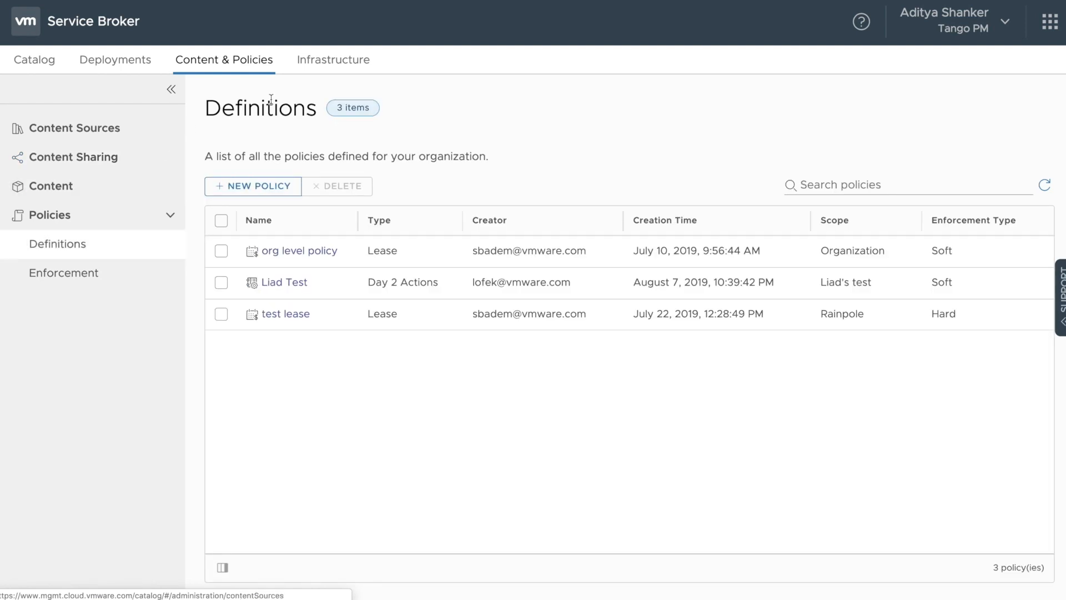
mouse_move(286, 283)
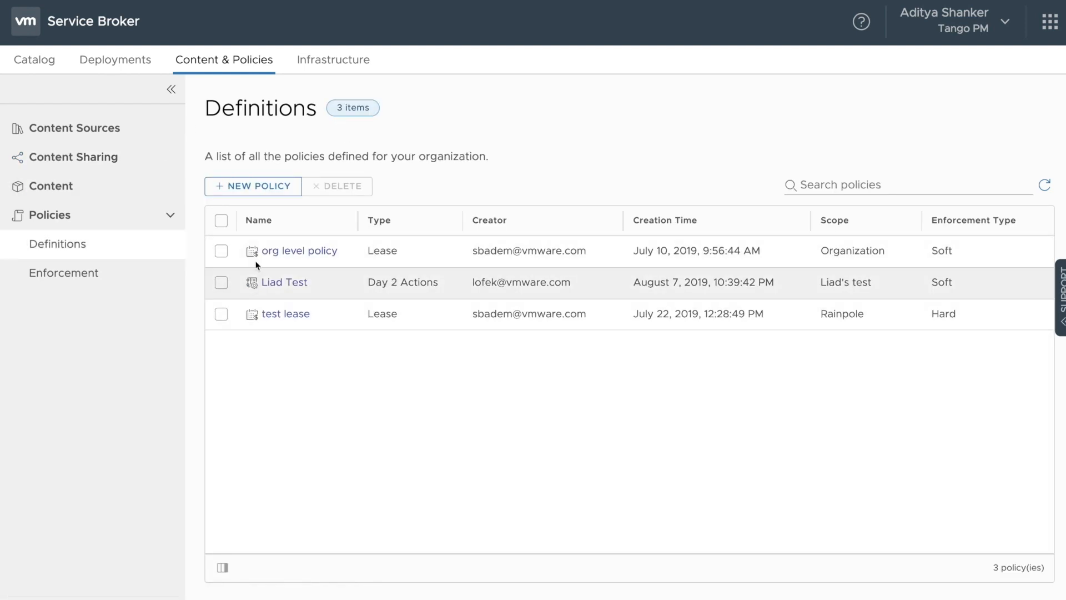
click(252, 186)
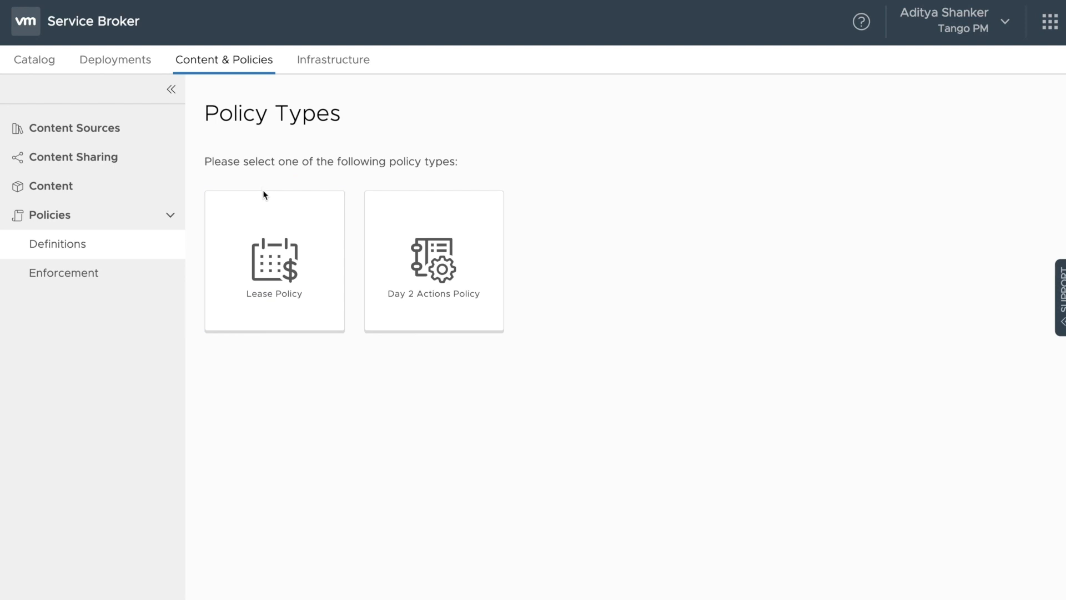
click(274, 260)
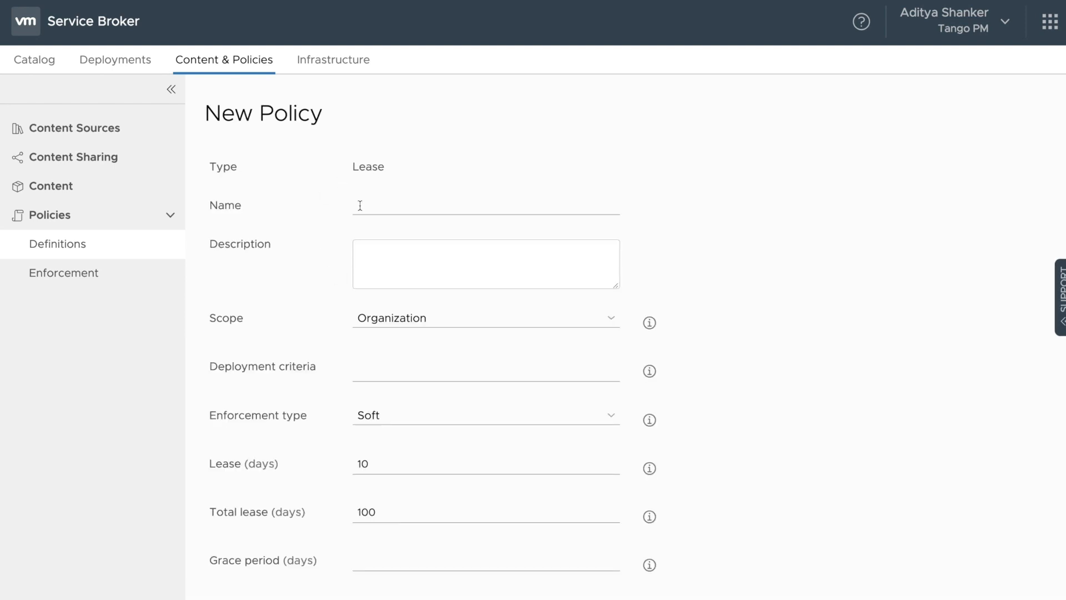
scroll(down, 3)
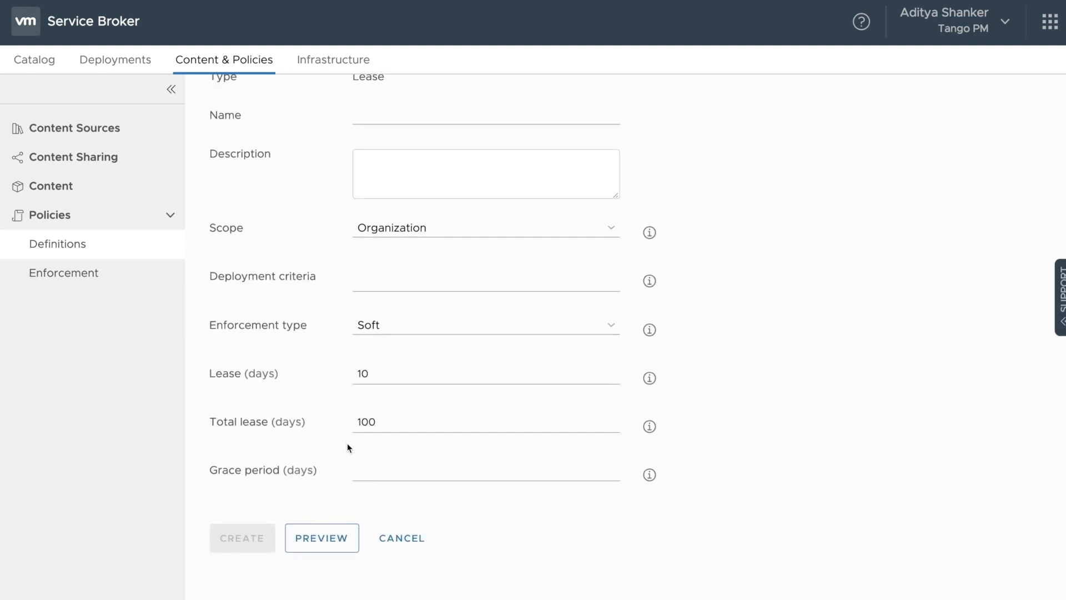
click(401, 538)
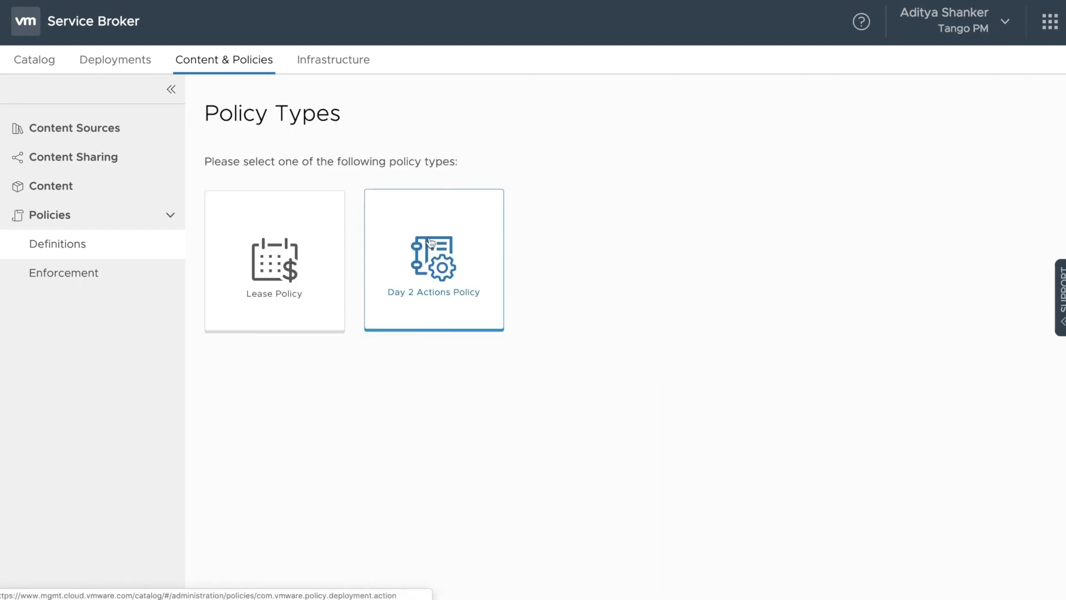
Step: Start a Day 2 Actions policy, review the form and cancel it
click(434, 260)
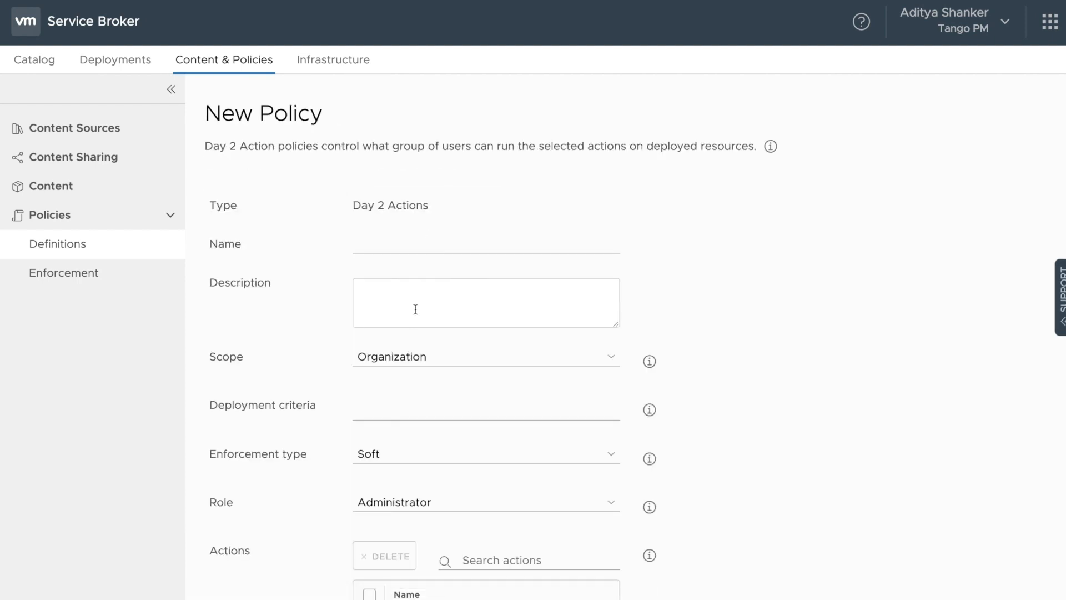
scroll(down, 3)
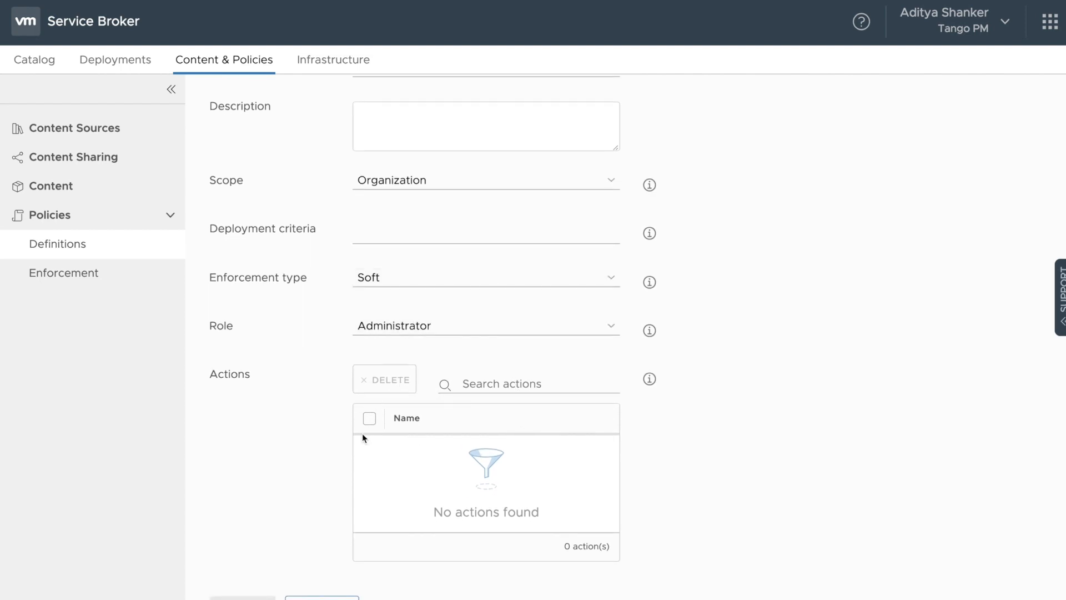
scroll(down, 3)
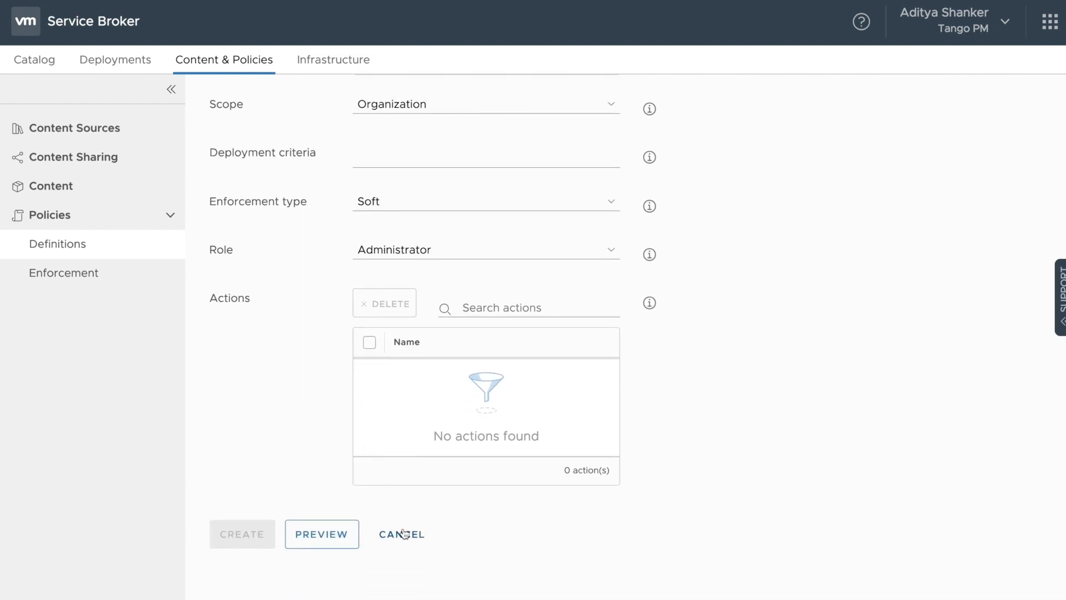
click(401, 534)
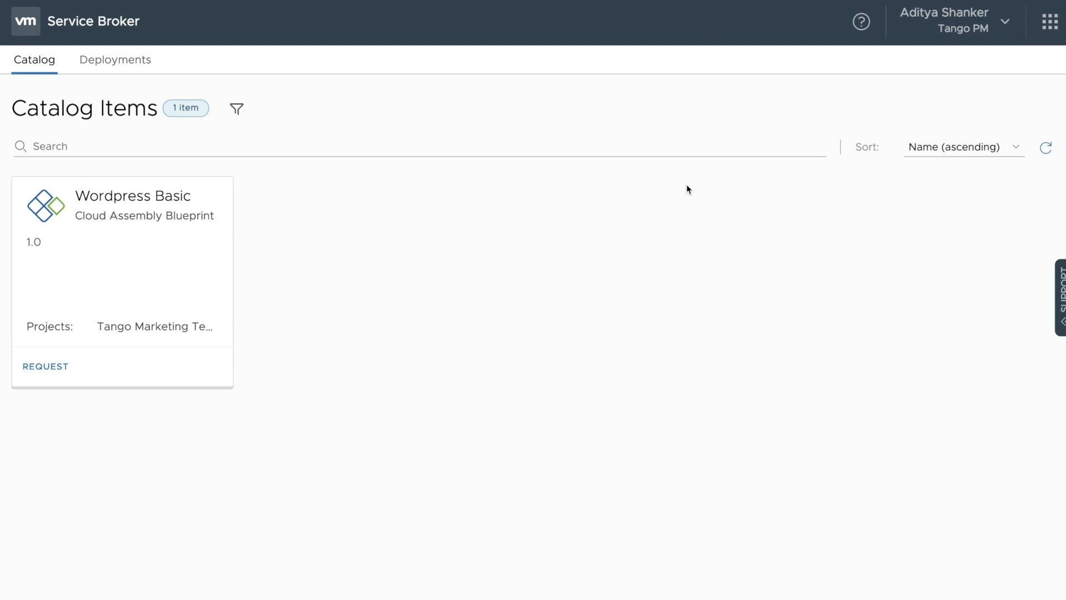
mouse_move(197, 279)
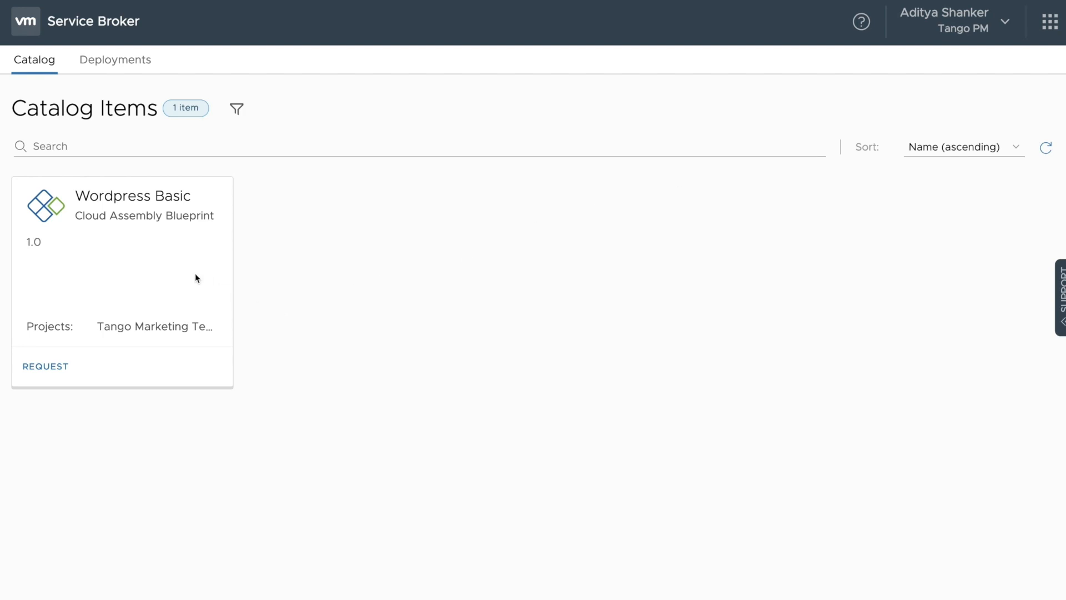
mouse_move(203, 65)
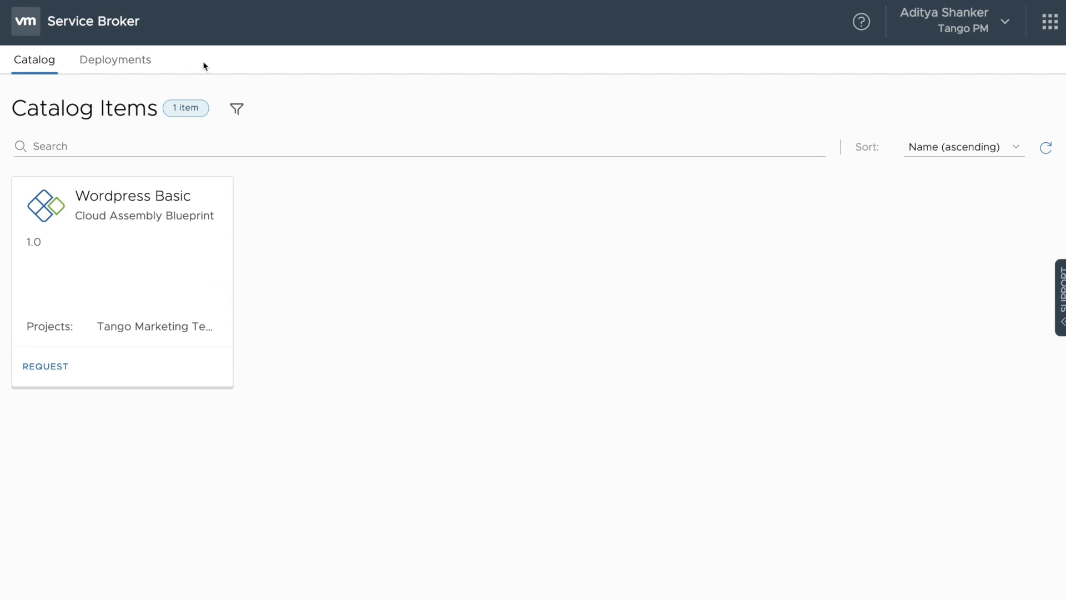
mouse_move(238, 72)
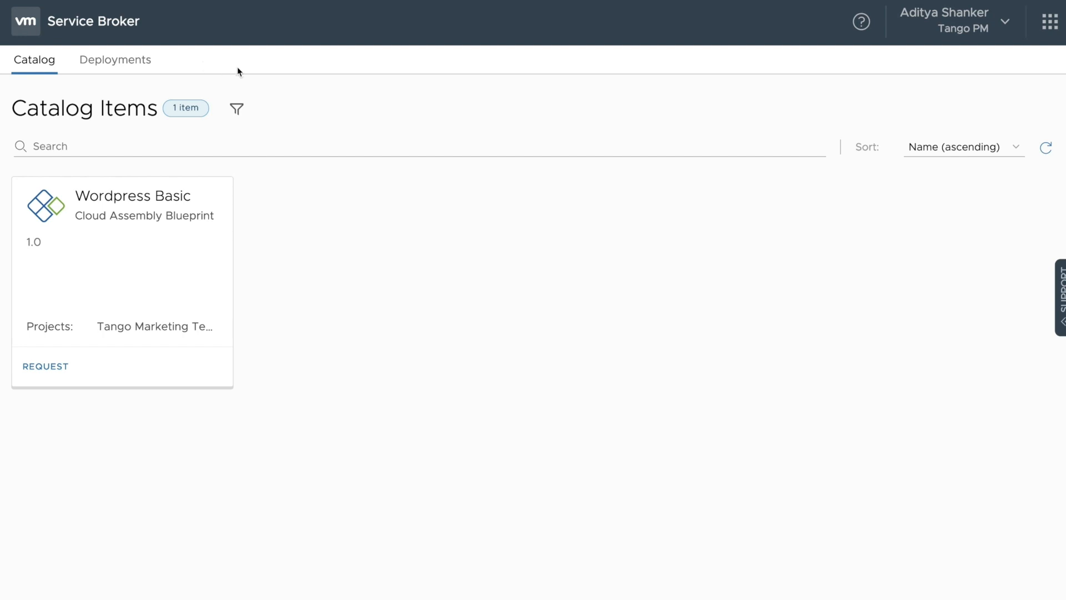
Step: Request the Wordpress Basic catalog item with deployment name 'Marketing Blog' and submit it
click(45, 365)
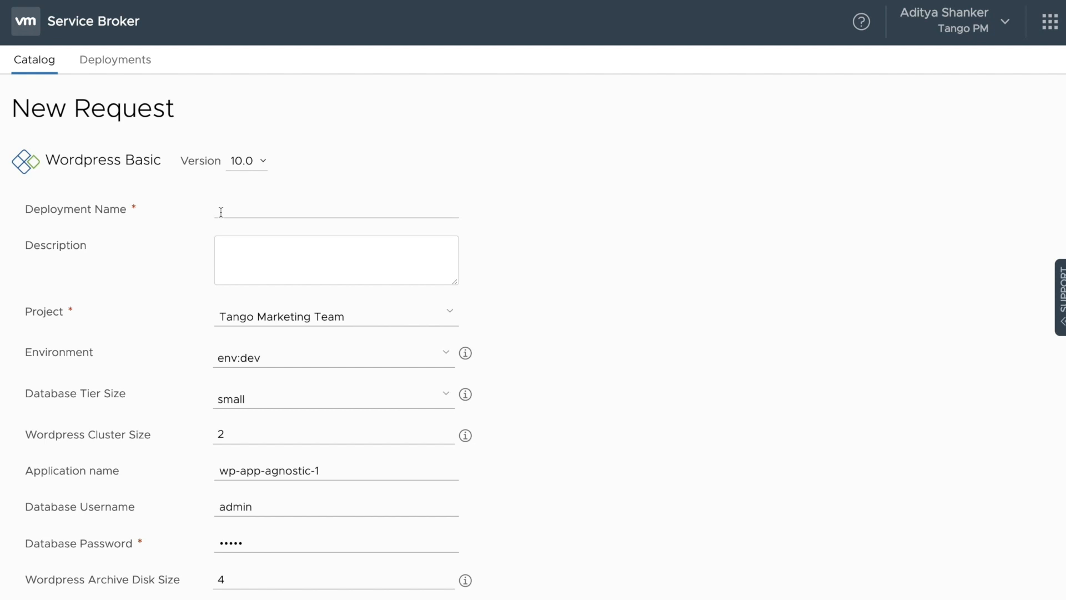
text(Marketing Blog)
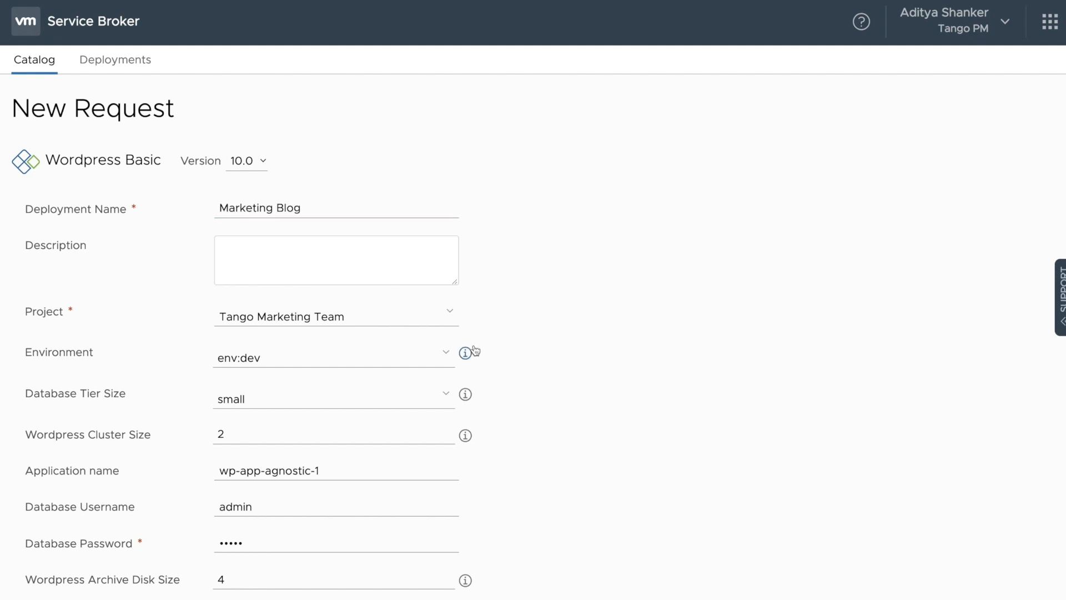
scroll(down, 3)
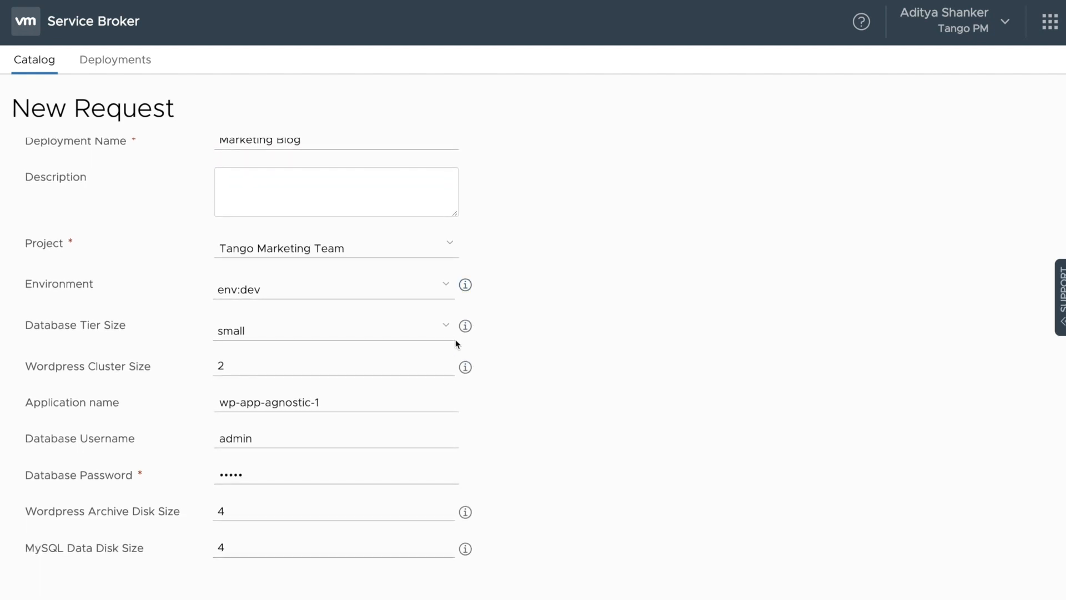
scroll(down, 3)
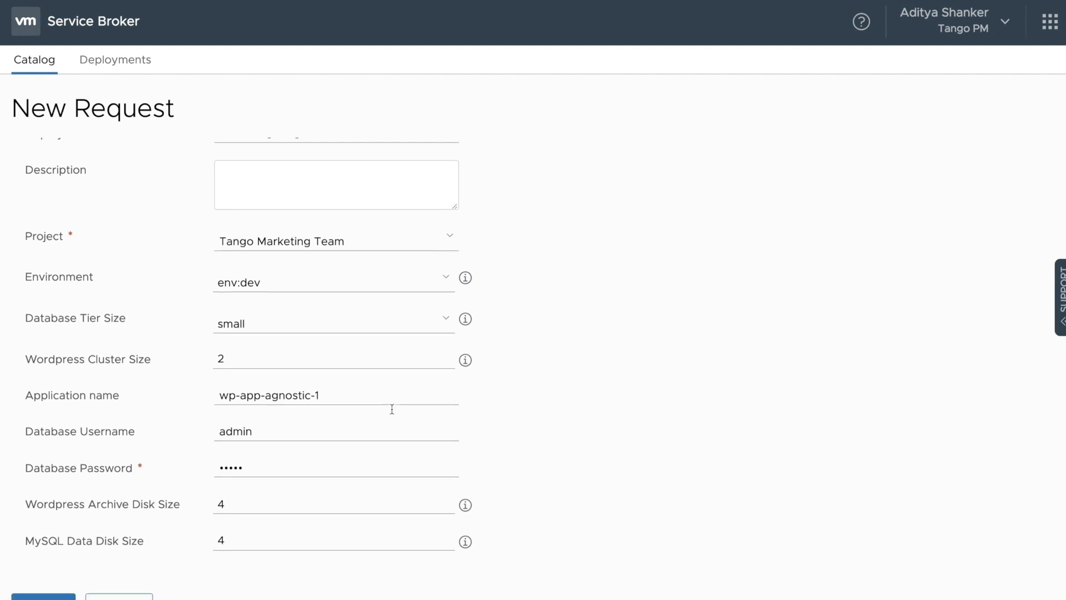
scroll(down, 3)
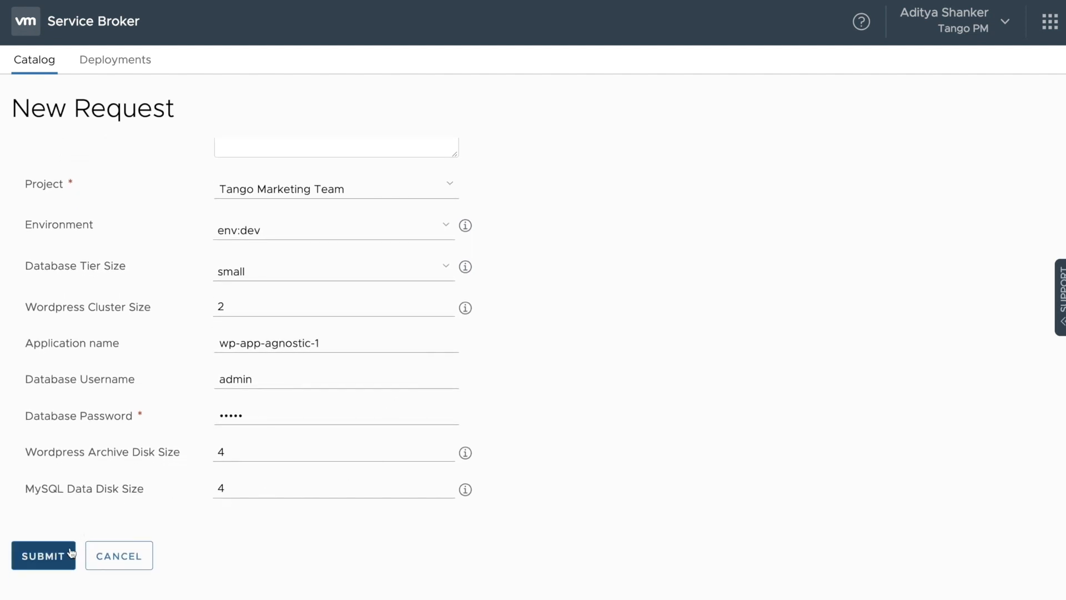
click(43, 555)
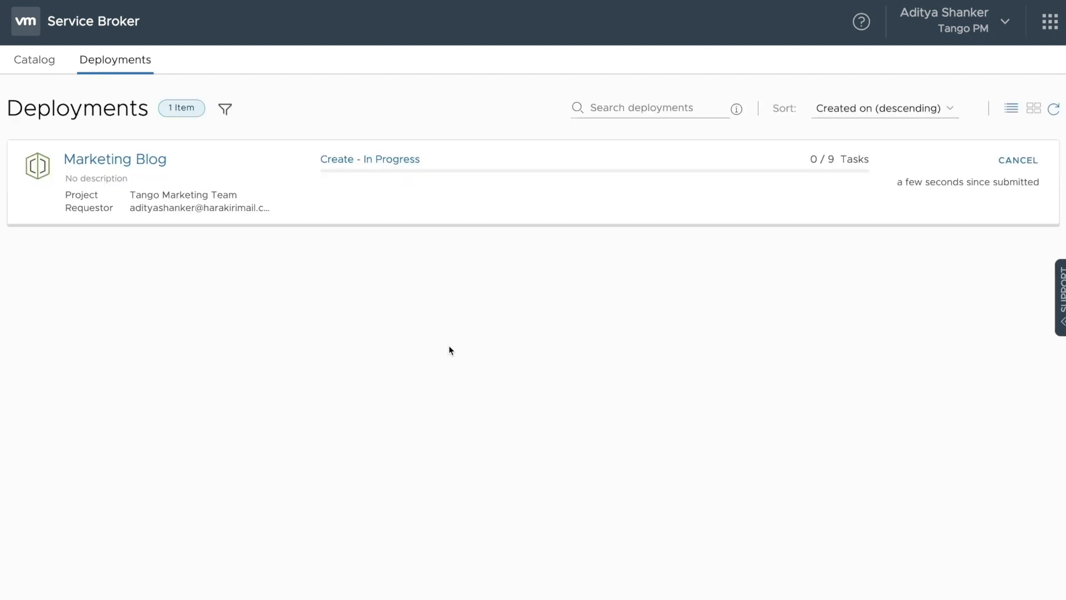
mouse_move(507, 329)
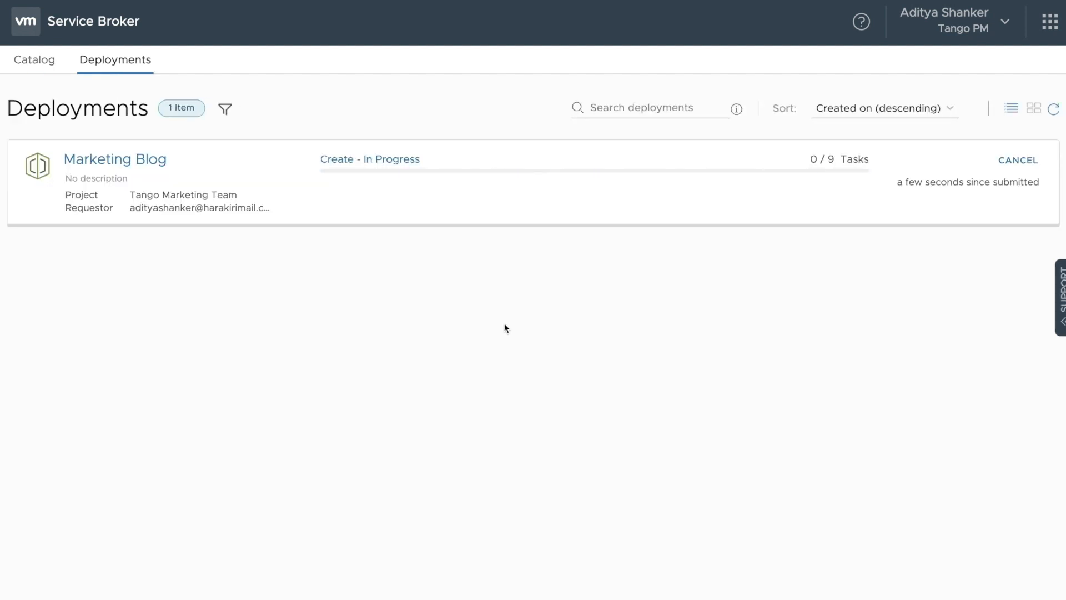